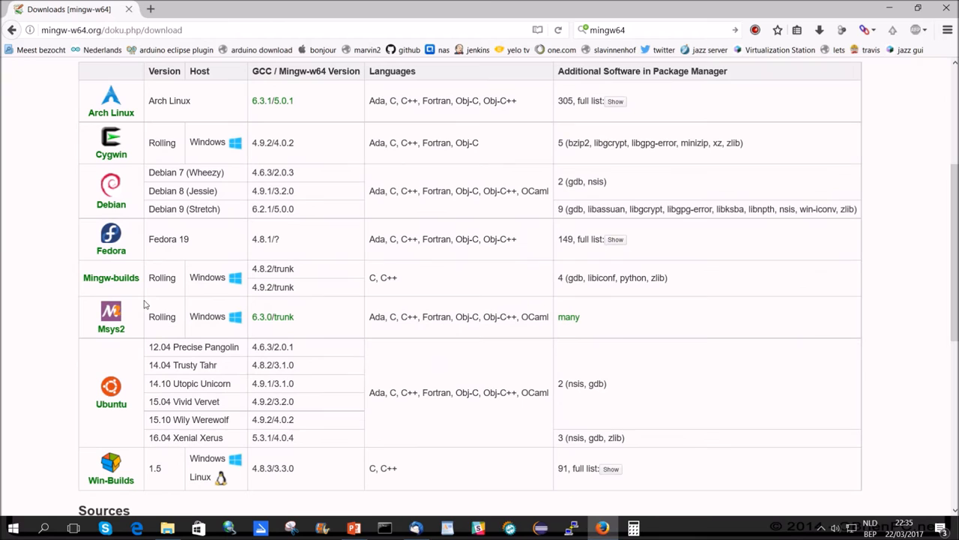
Download the MinGW-W64 installer from SourceForge via the Mingw-builds link.
click(111, 277)
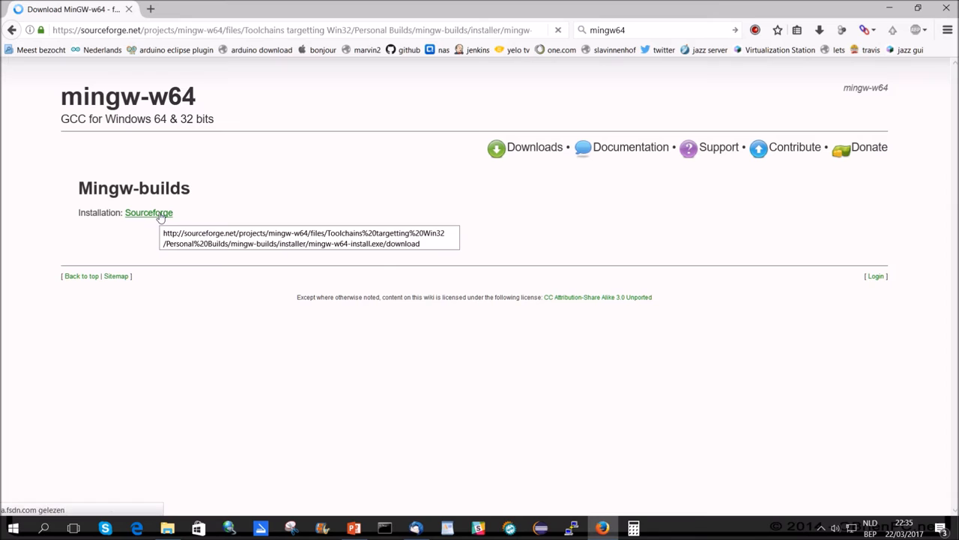
click(148, 212)
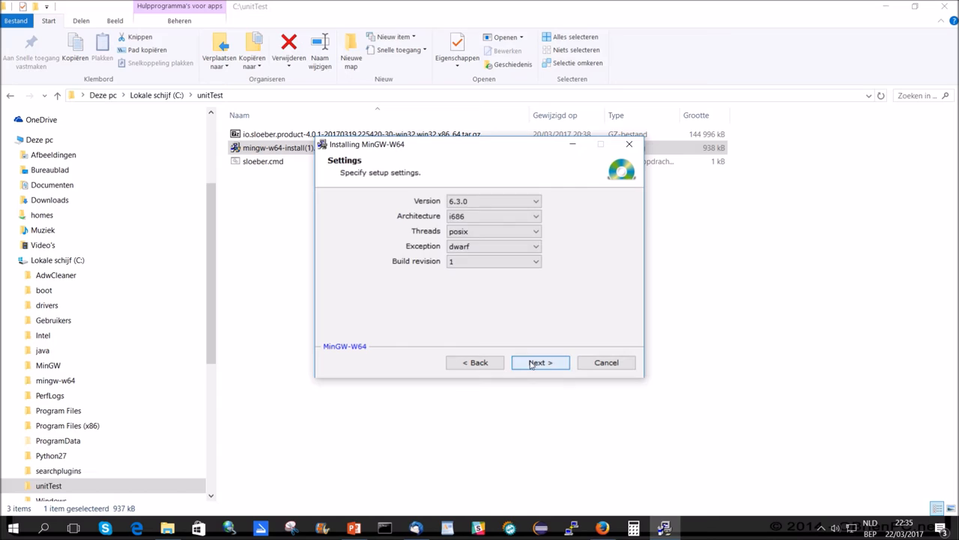
Install GCC 6.3.0 i686 posix dwarf into mingw-w64\i686-6.3.0-posix-dwarf-rt_v5-rev1.
click(540, 362)
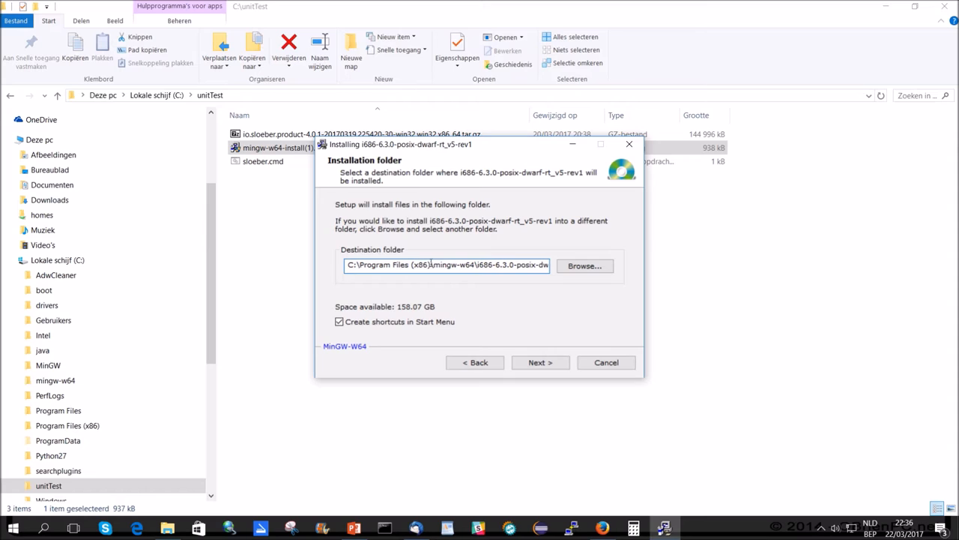
text(C:\mingw-w64\i686-6.3.0-posix-dwarf-rt_v5-rev1)
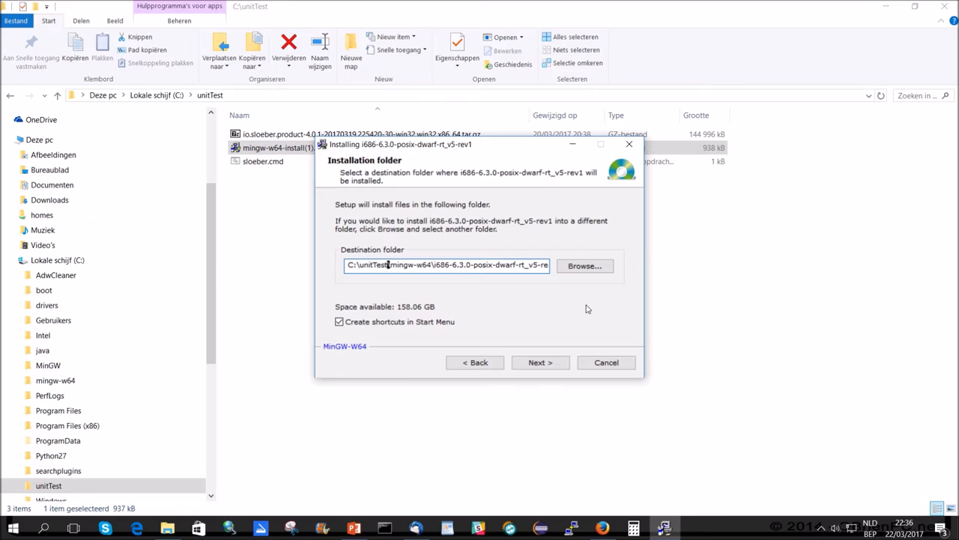
click(540, 362)
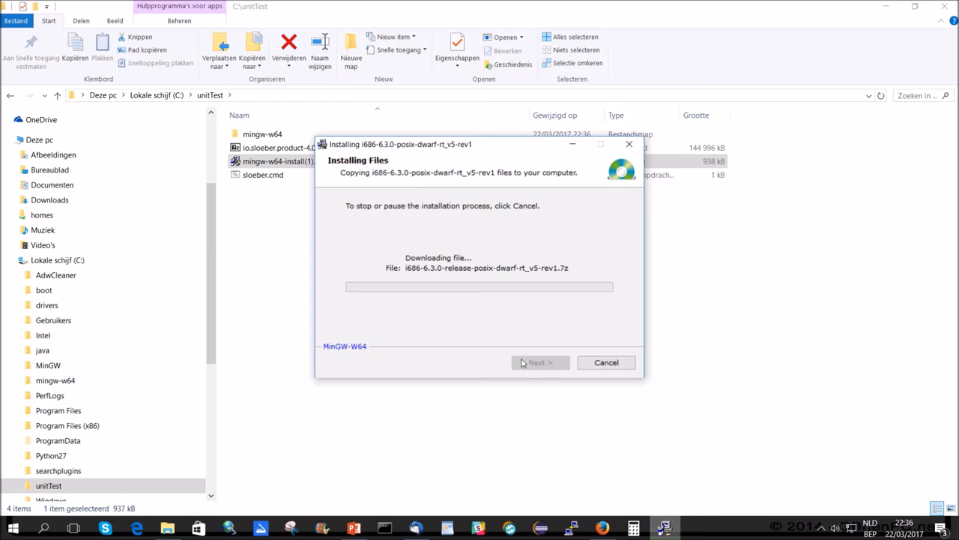
Open sloeber.cmd in Notepad with Bewerken and browse into the installed MinGW folders.
right_click(263, 174)
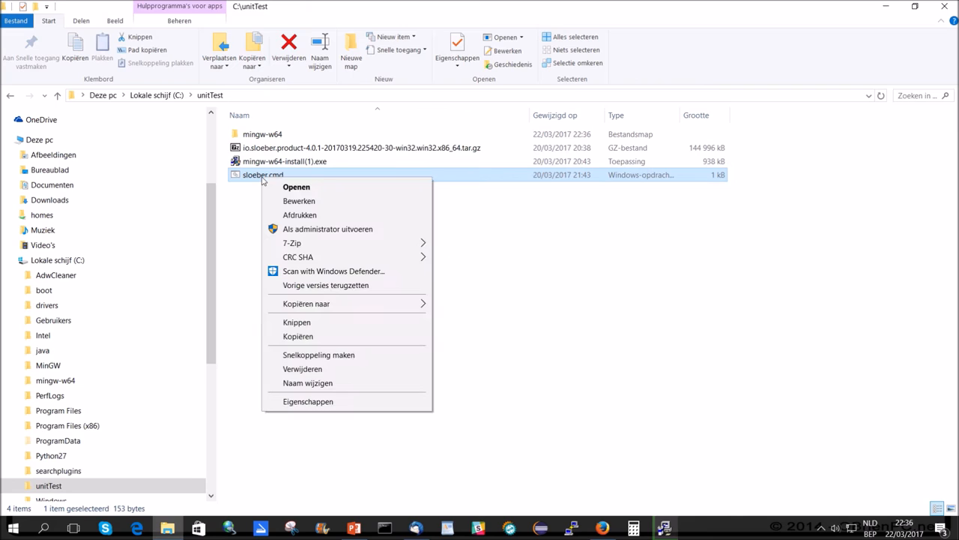
click(298, 201)
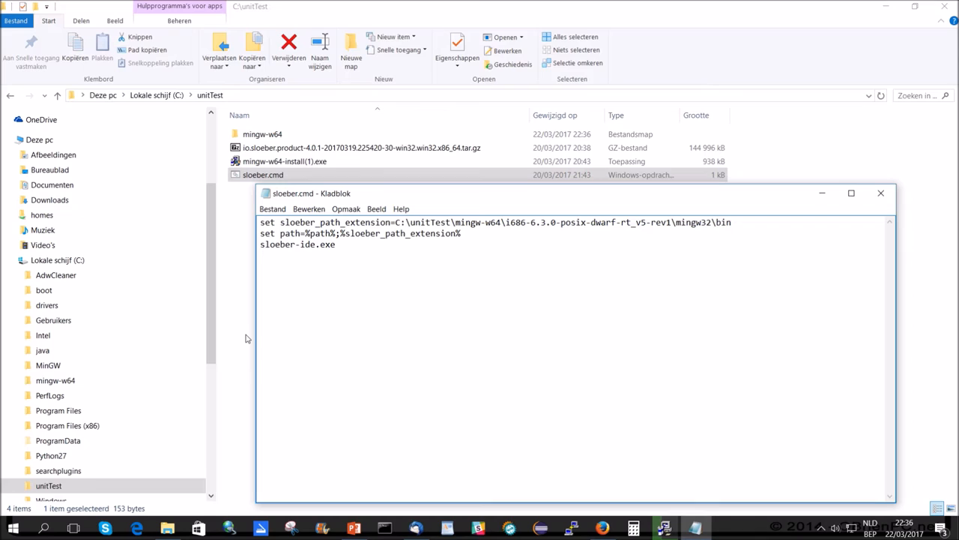
click(262, 222)
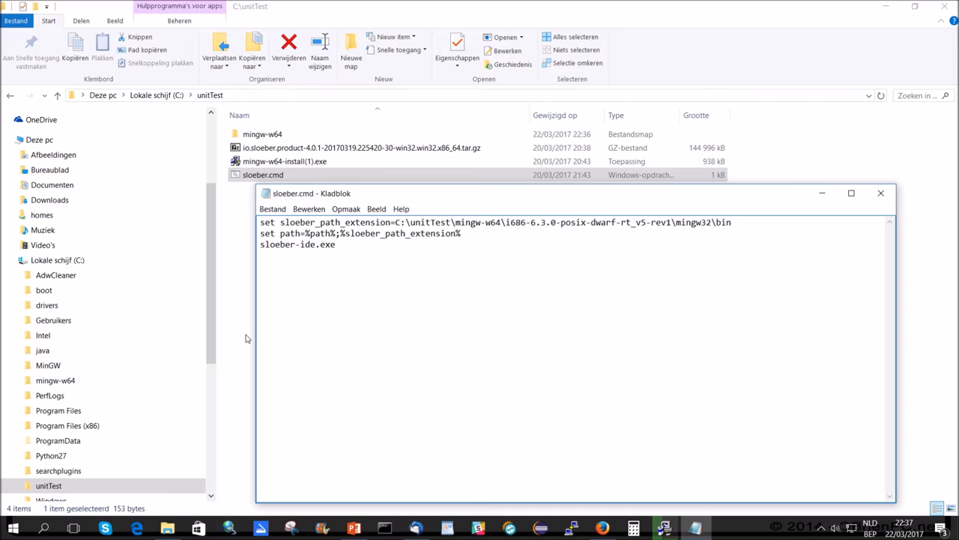
double_click(334, 222)
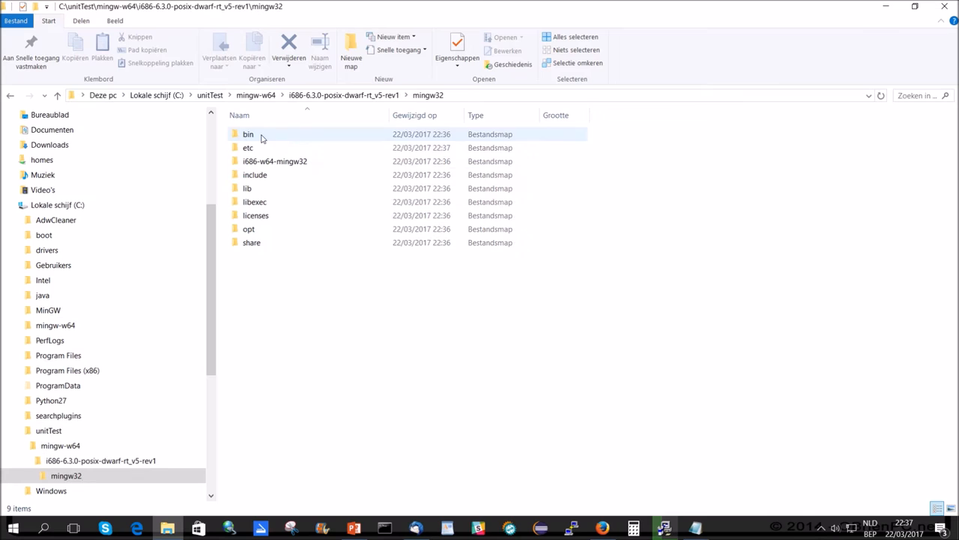
Open the mingw32 bin folder of the i686-6.3.0 install in File Explorer.
double_click(248, 133)
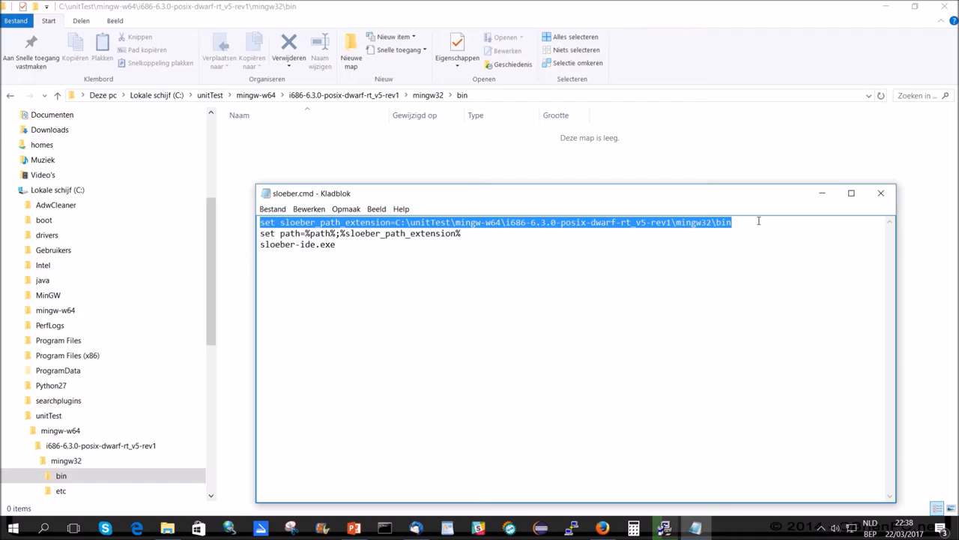
mouse_move(505, 236)
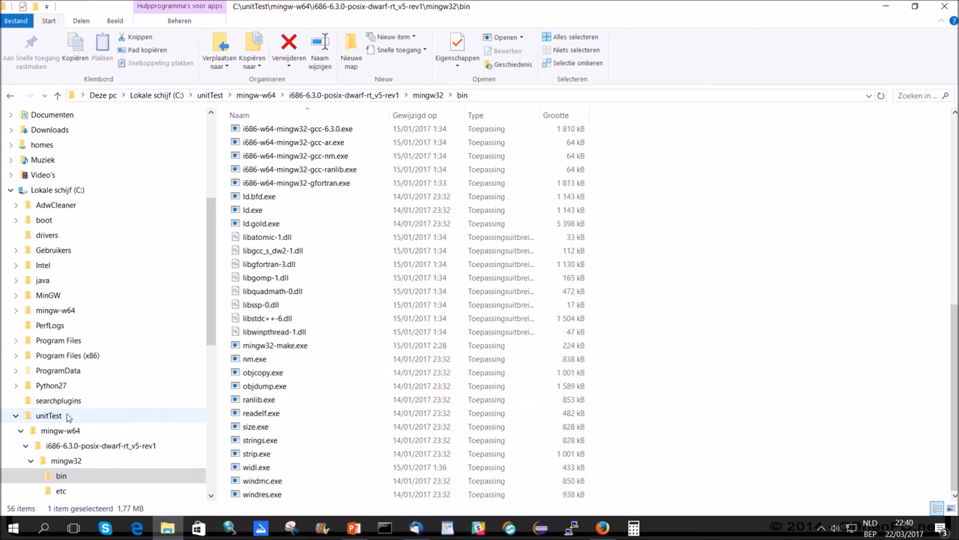
Extract the Sloeber .tar.gz in C:\unitTest with 7-Zip, then the resulting .tar.
click(48, 415)
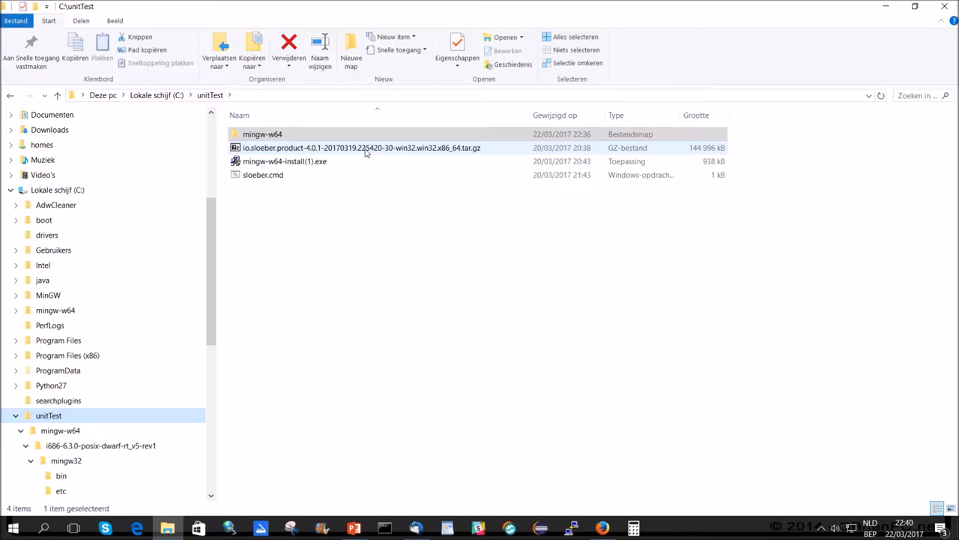
right_click(361, 147)
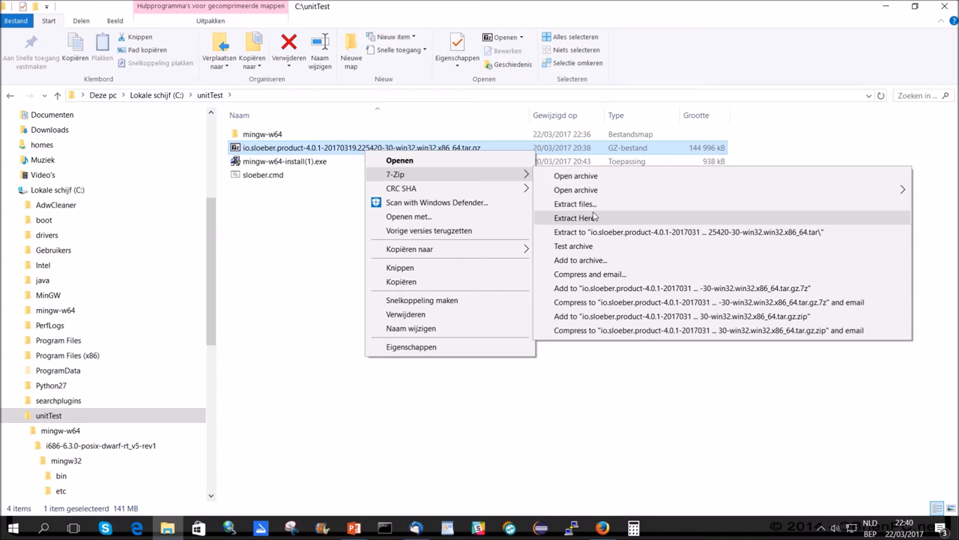
click(575, 217)
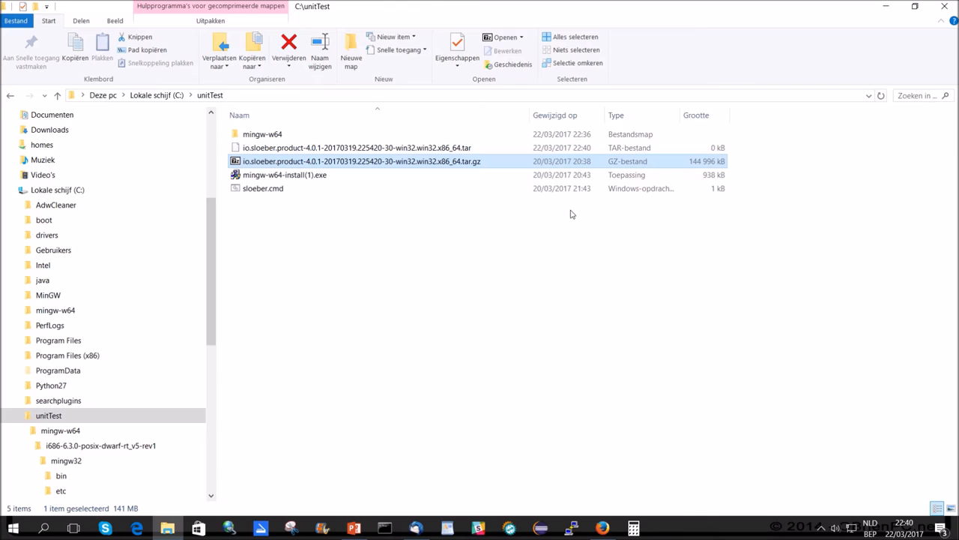
right_click(356, 148)
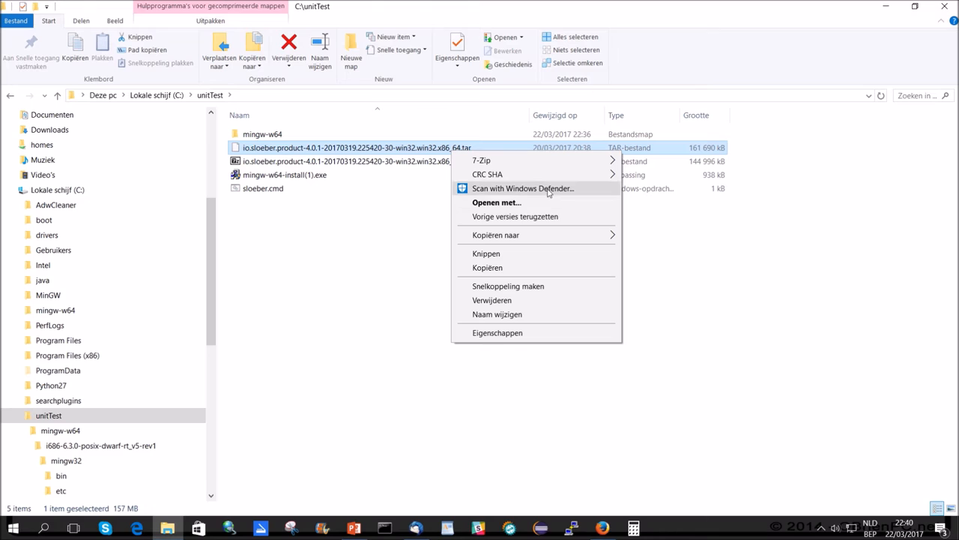
mouse_move(481, 159)
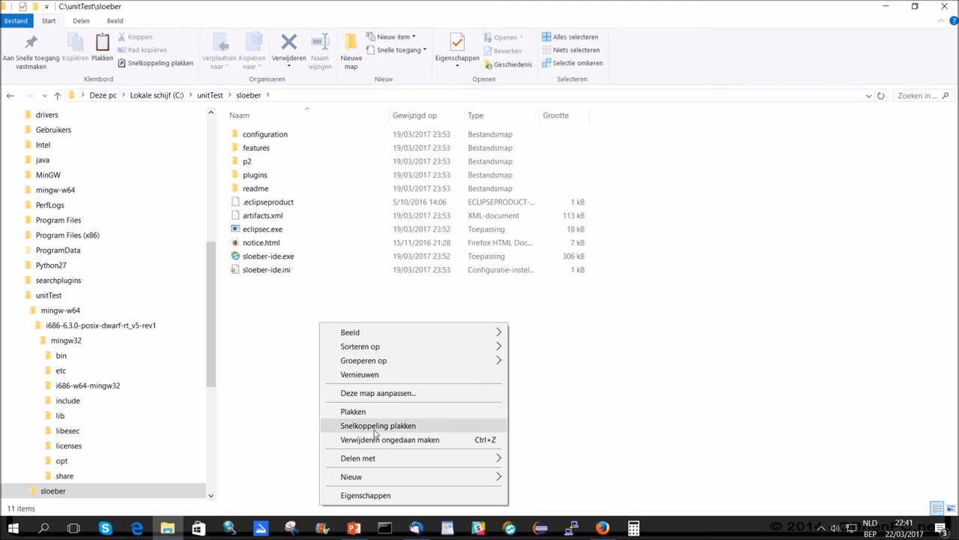
Paste sloeber.cmd into C:\unitTest\sloeber and run it to launch the IDE.
click(379, 424)
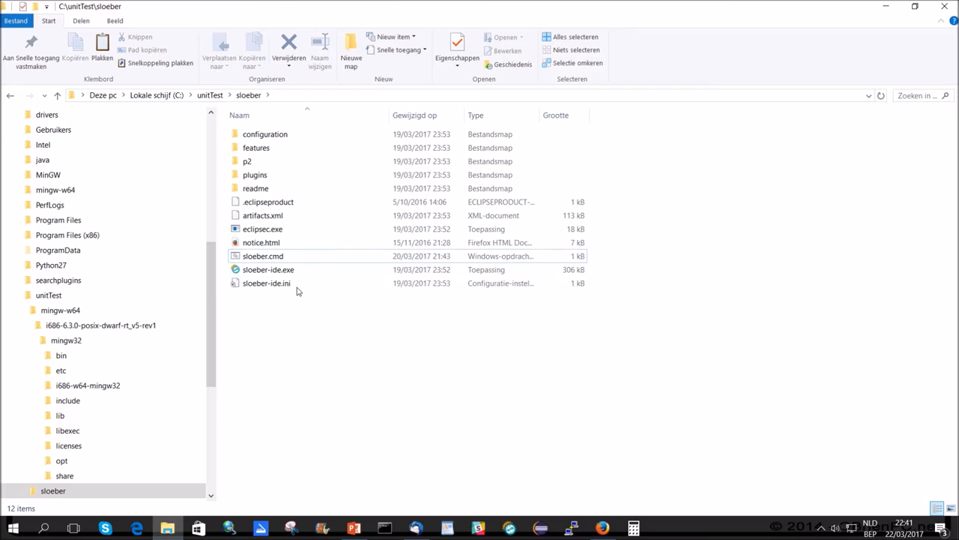
double_click(269, 269)
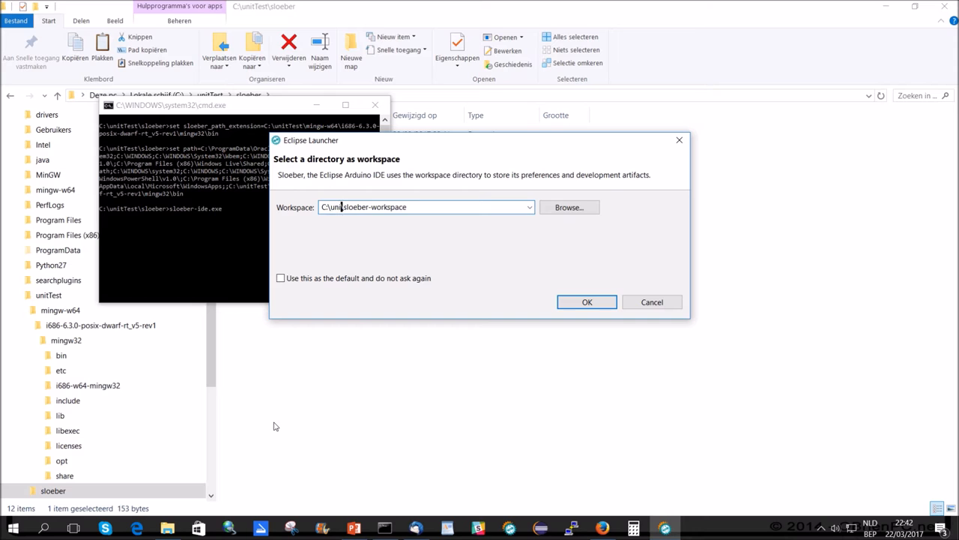
Accept the C:\unitTest\sloeber-workspace workspace and let Sloeber's installation finish.
click(587, 301)
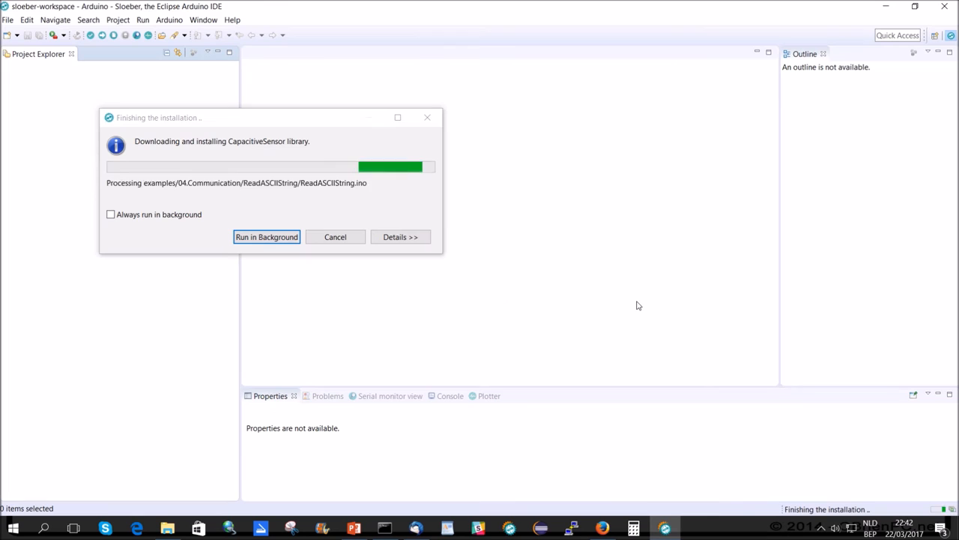
click(354, 527)
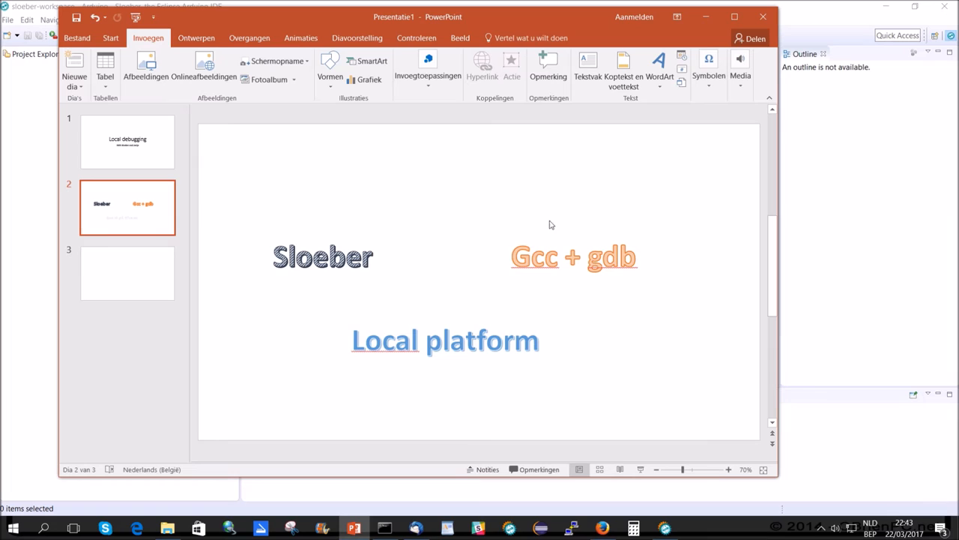
mouse_move(617, 479)
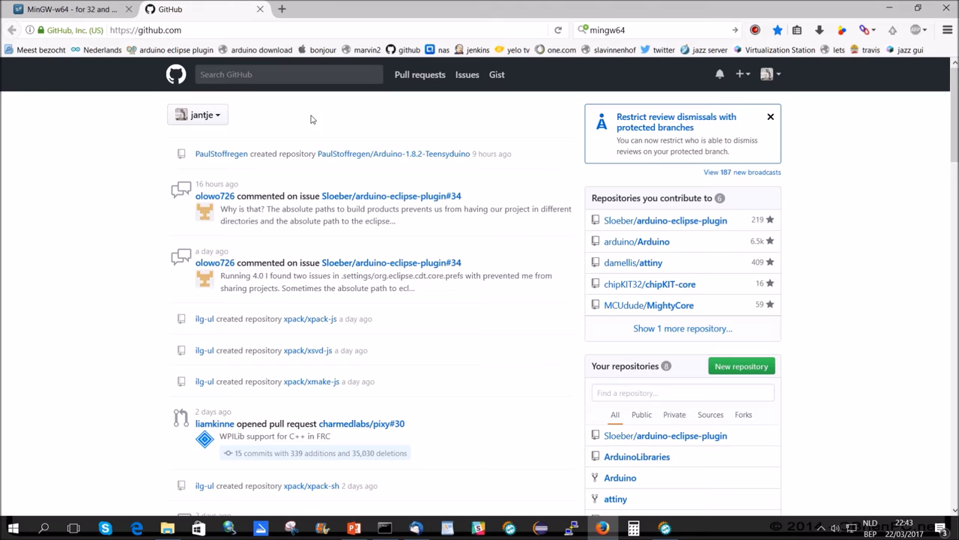
mouse_move(636, 456)
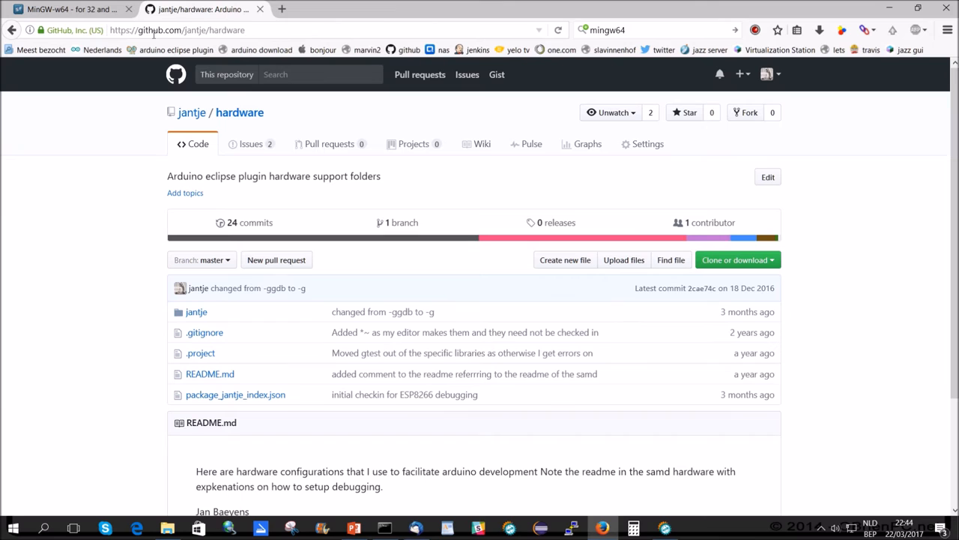
Review the jantje/hardware GitHub repository and its download options, then return to Sloeber.
scroll(down, 3)
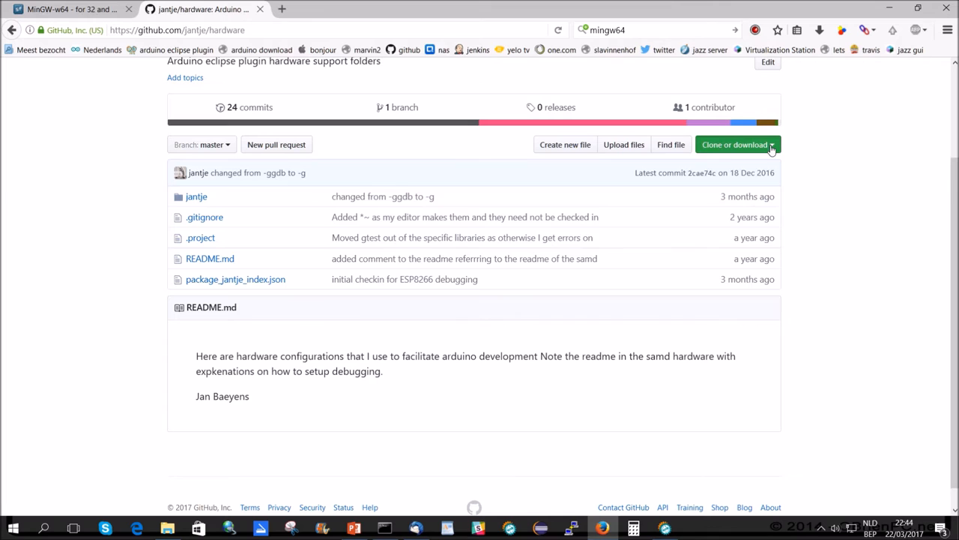
click(735, 144)
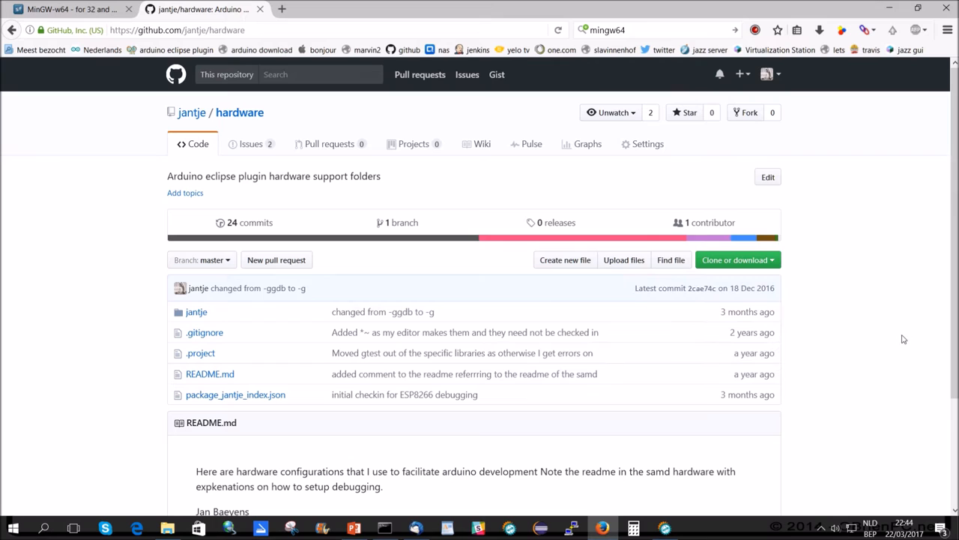
mouse_move(869, 314)
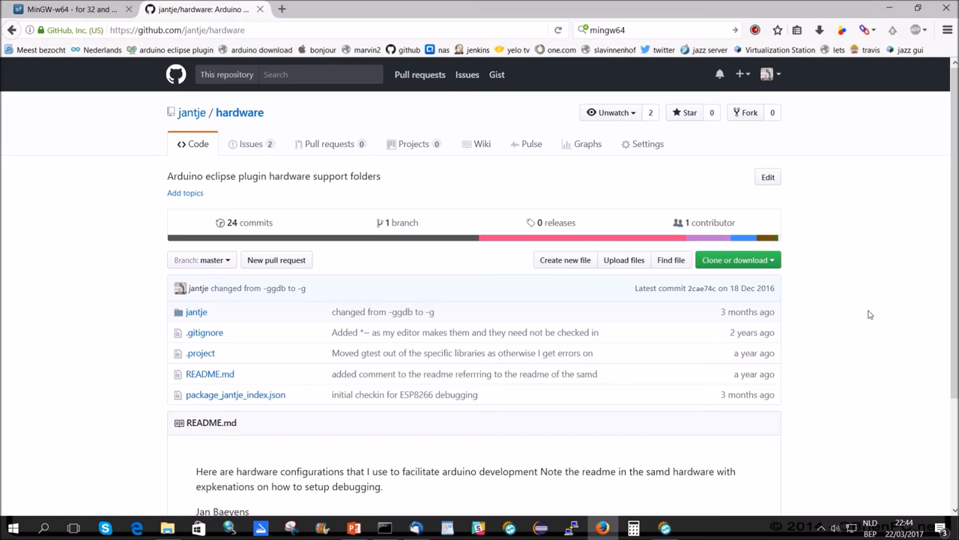
click(8, 19)
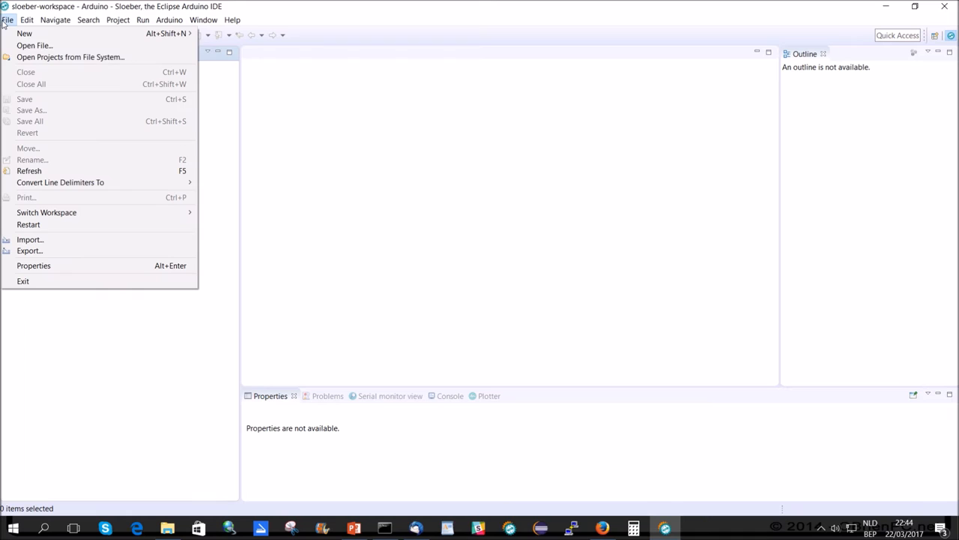
Import the hardware repository through Projects from Git, cloning into C:\unitTest\git\hardware.
click(30, 239)
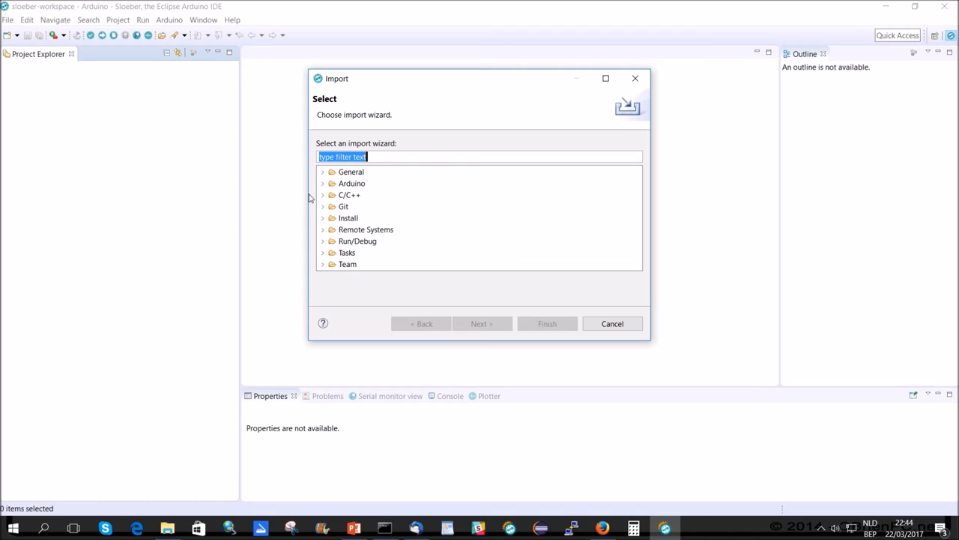
double_click(376, 217)
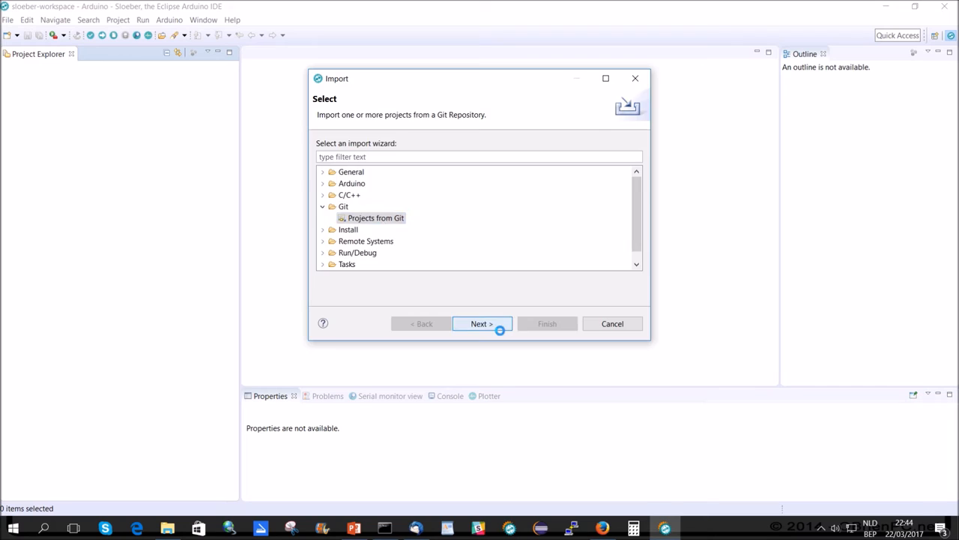
click(481, 323)
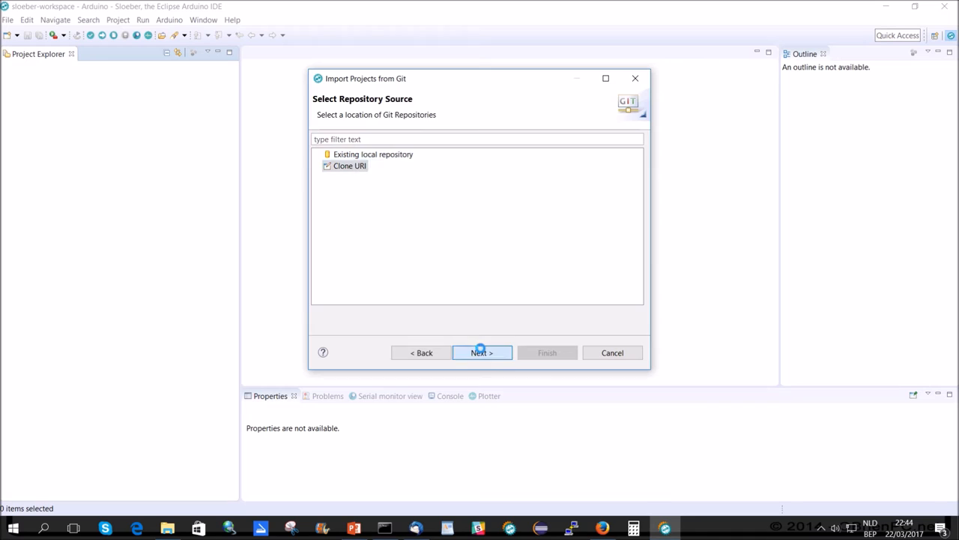
click(481, 352)
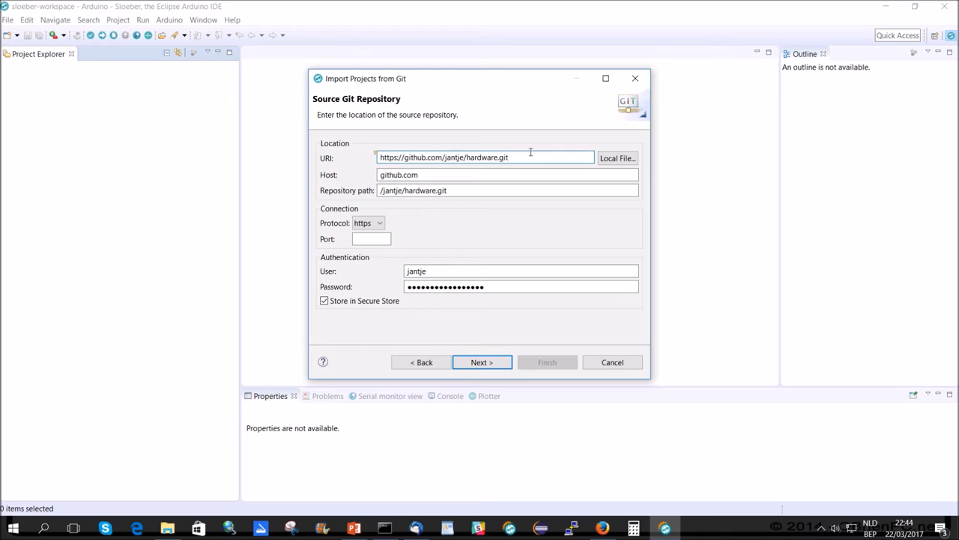
click(482, 362)
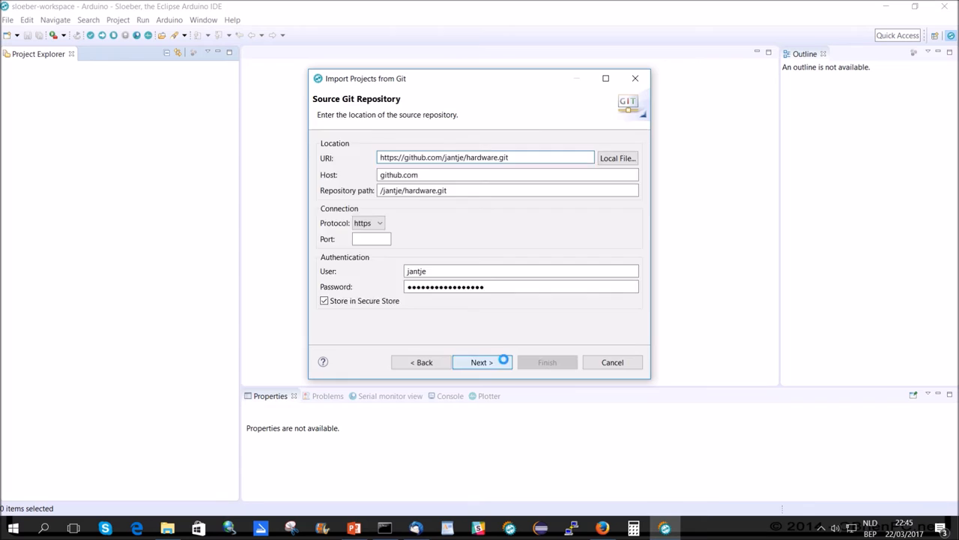
click(482, 362)
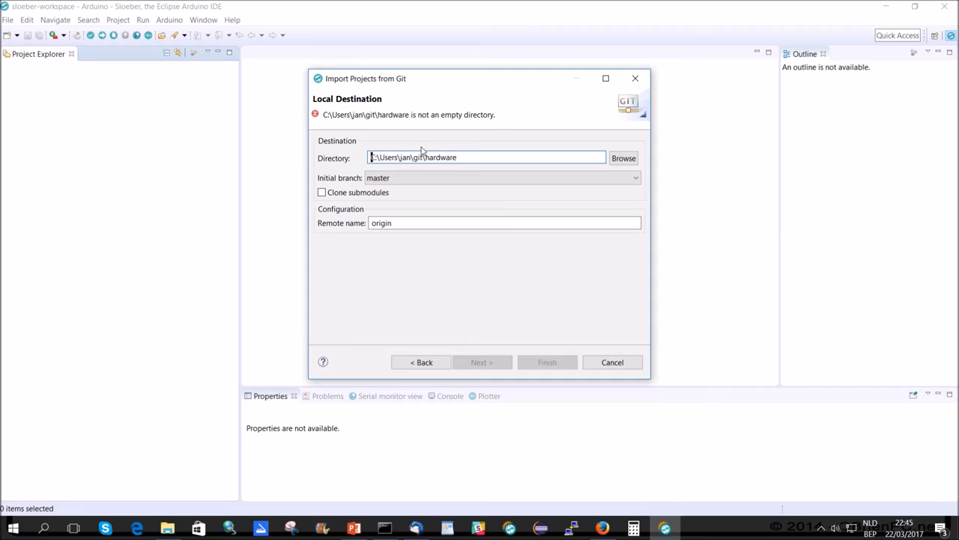
text(C:\git\hardware)
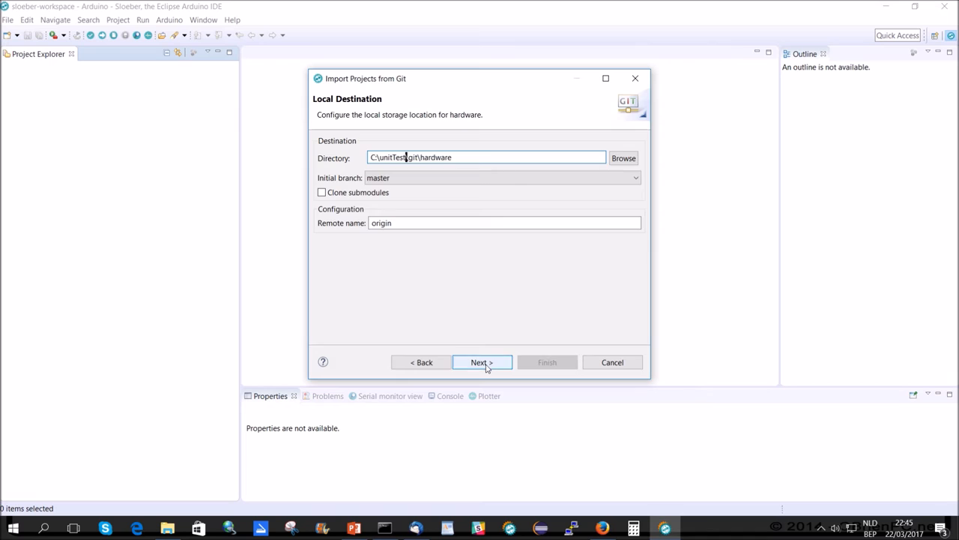
click(482, 362)
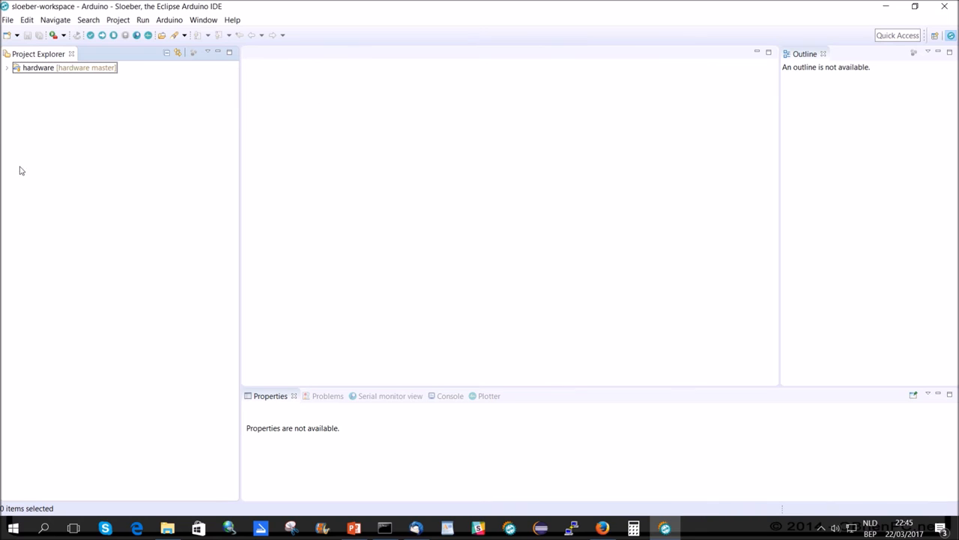
Add C:\unitTest\git\hardware\jantje as a private hardware path in Arduino Preferences.
click(7, 67)
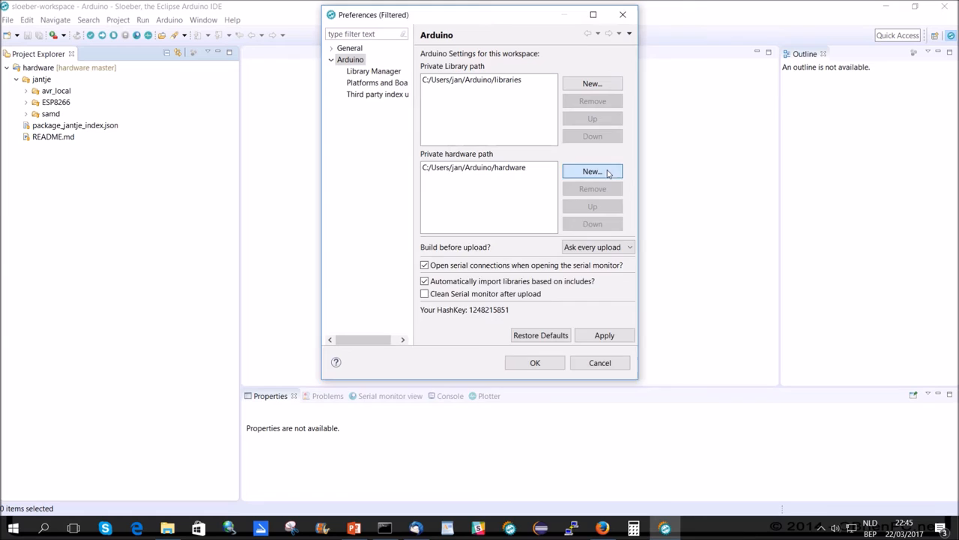
click(592, 171)
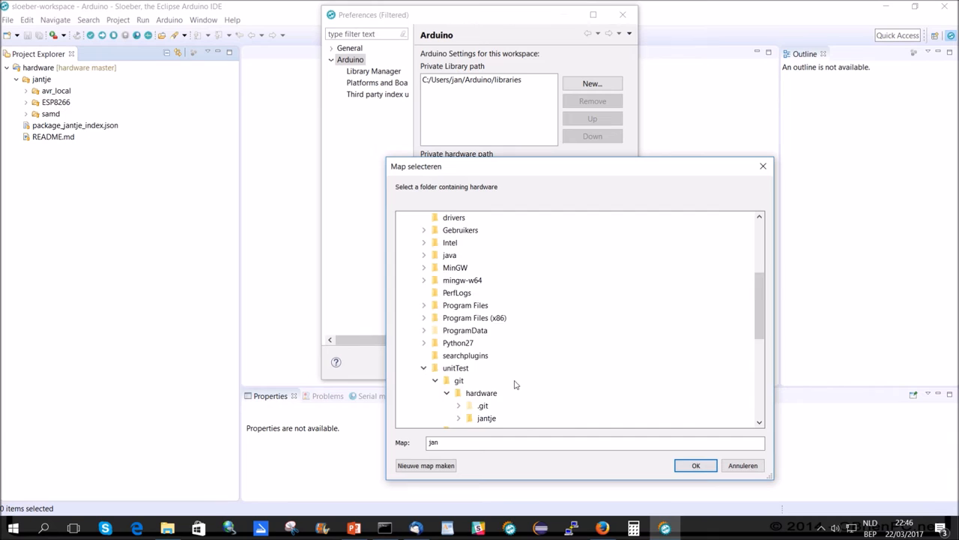
click(695, 465)
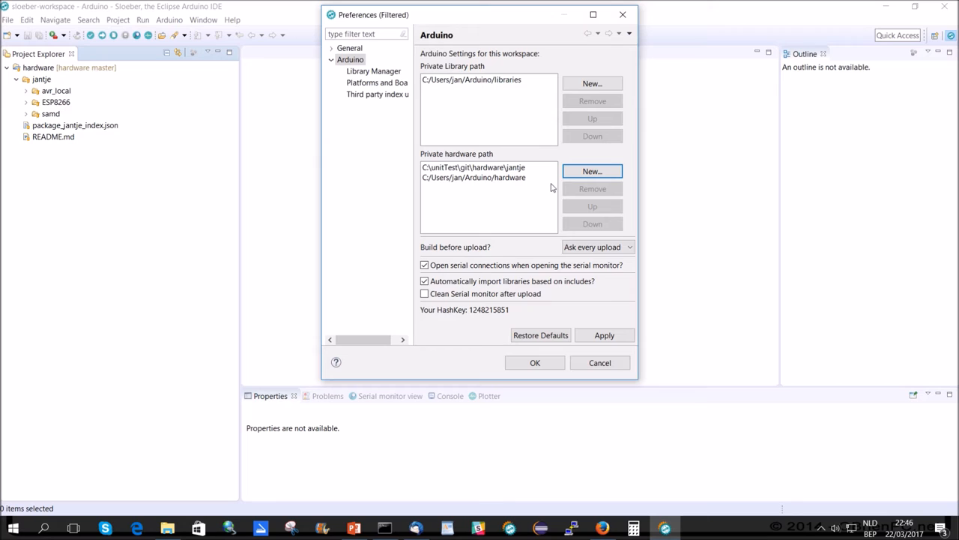
click(599, 363)
text(bli)
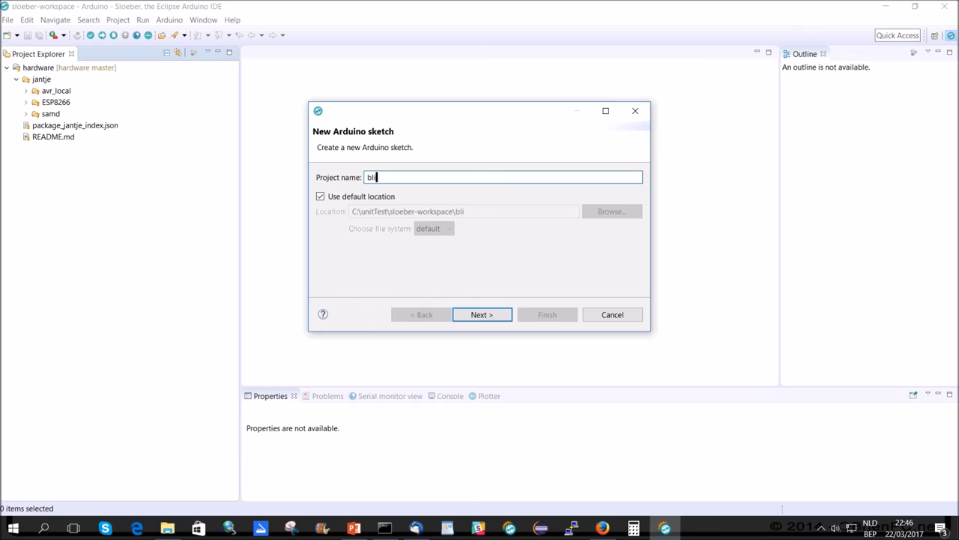
Create the Uno sketch project 'blink' from the 02.Digital/BlinkWithoutDelay sample.
click(482, 314)
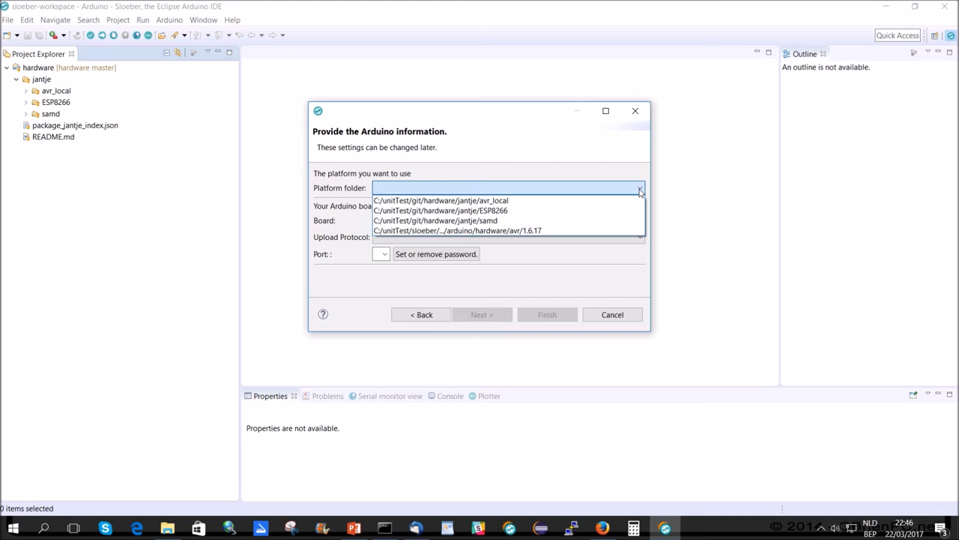
click(458, 231)
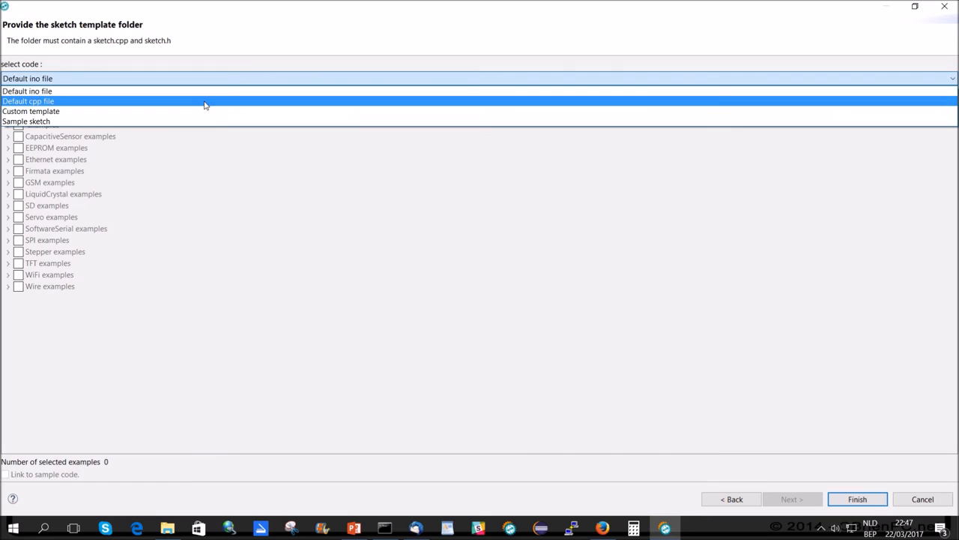
click(25, 121)
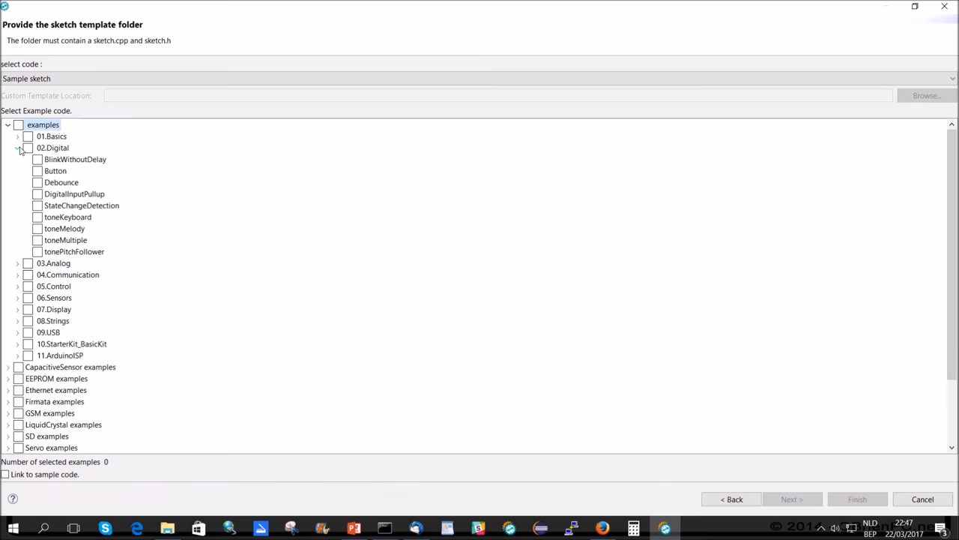
click(37, 159)
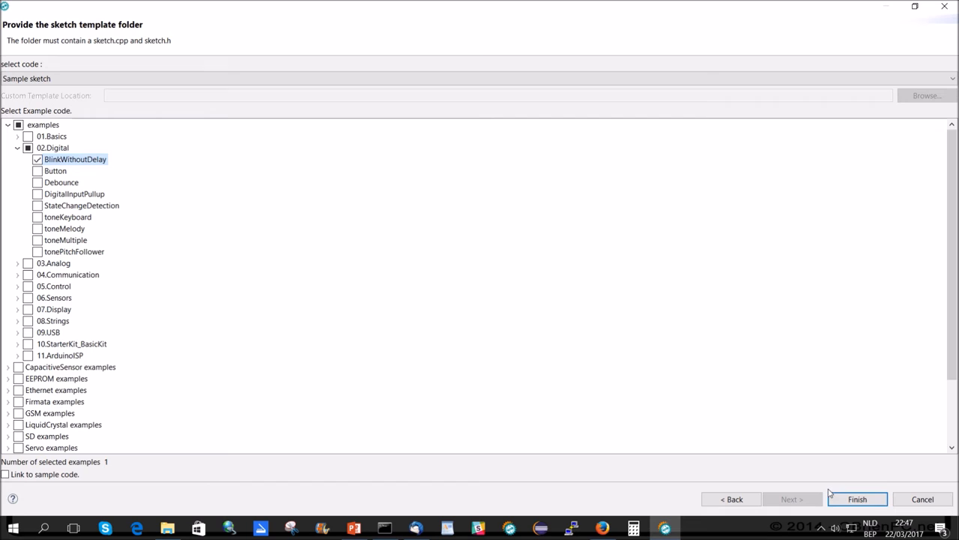
click(857, 498)
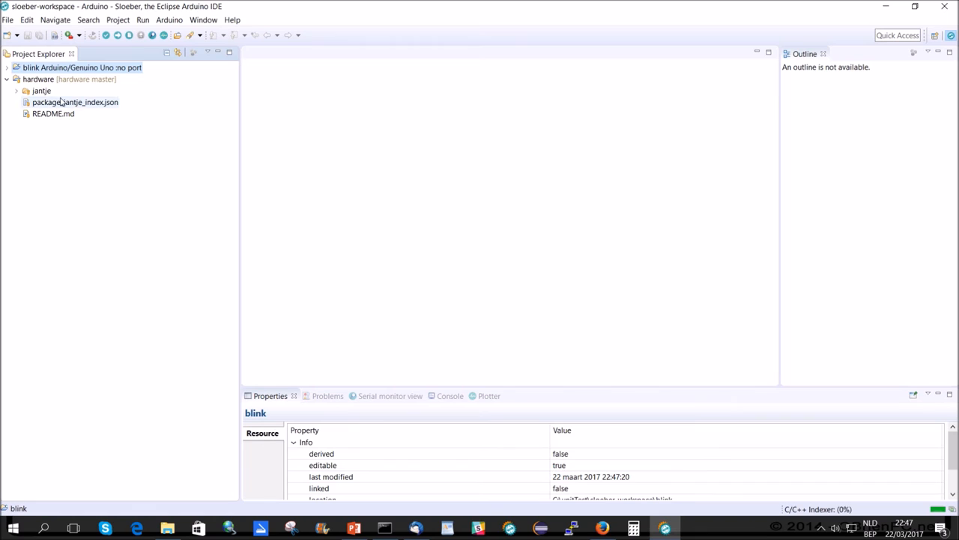
Open BlinkWithoutDelay.ino and add #include "Arduino.h" as its first code line.
click(6, 67)
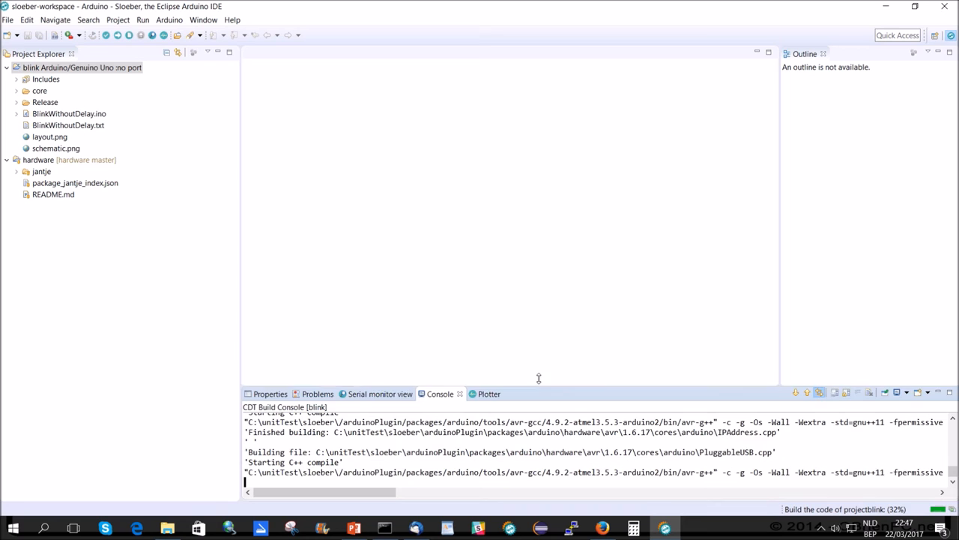
double_click(69, 136)
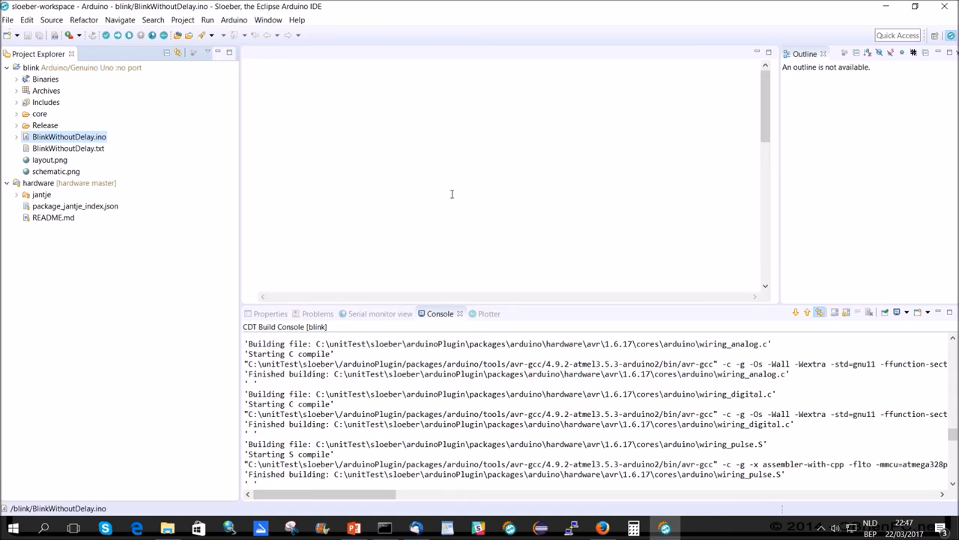
double_click(69, 136)
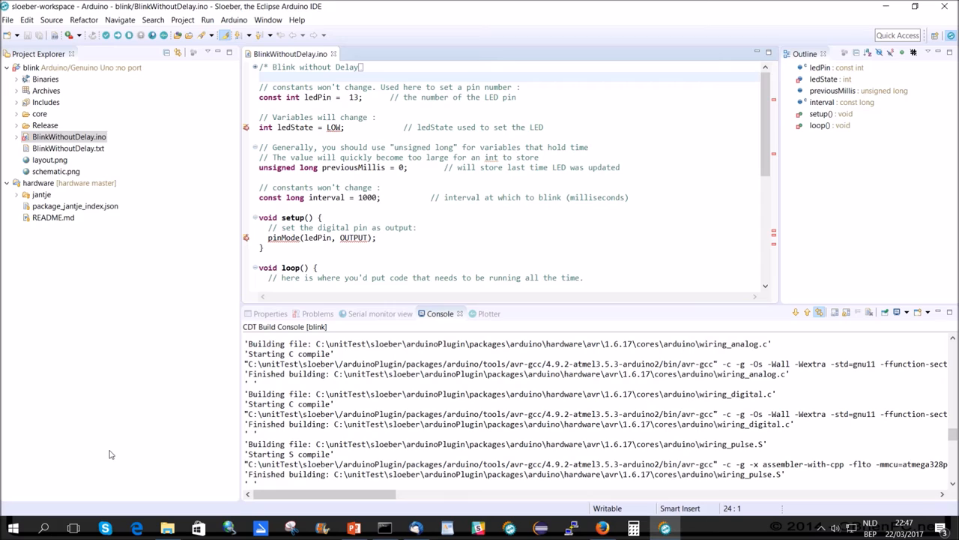
text(#include "Arduino.h)
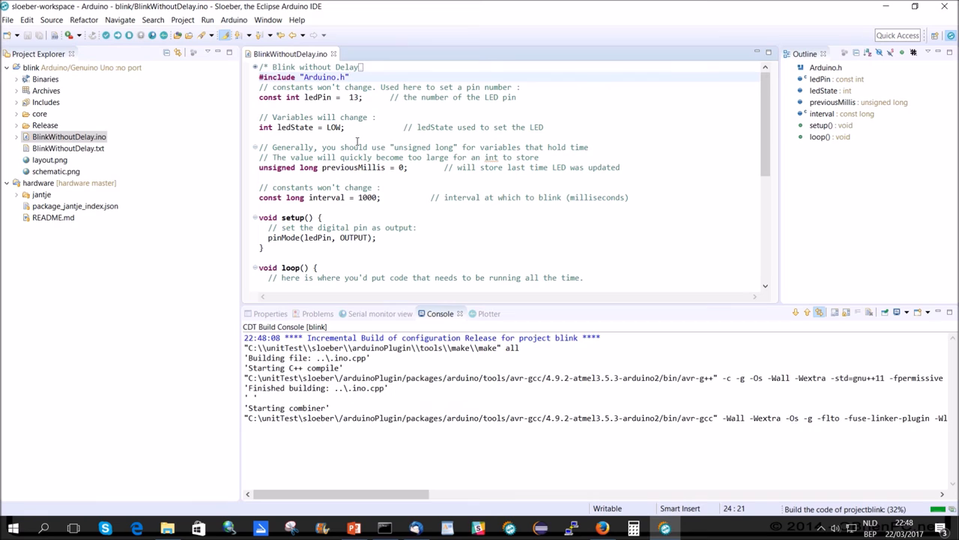
right_click(78, 67)
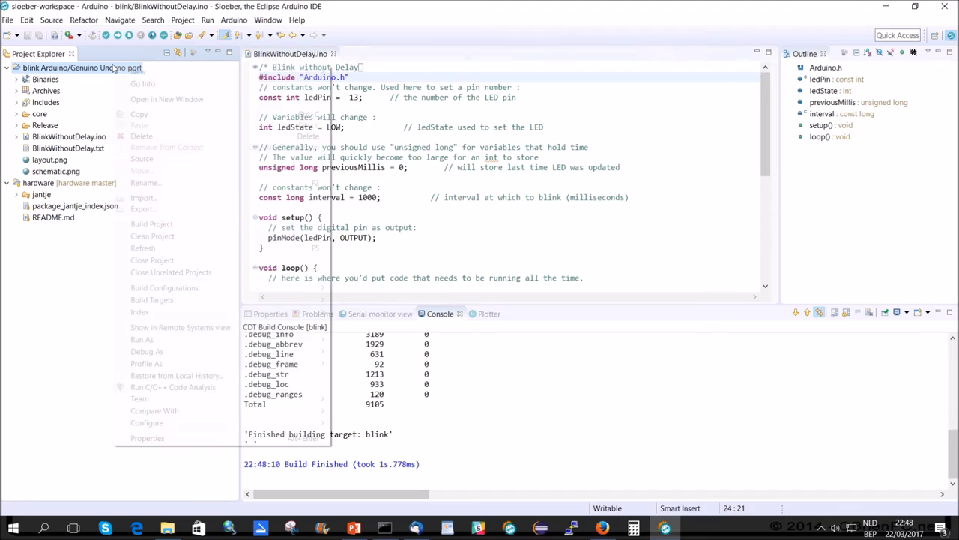
Add a 'localdebug' build configuration using the jantje avr_local platform and Arduino Uno board.
click(147, 438)
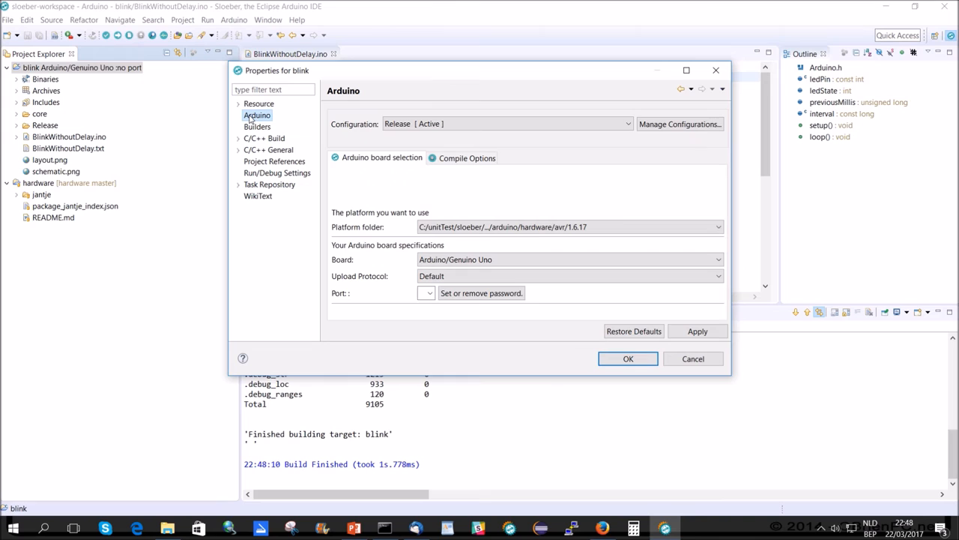
click(679, 123)
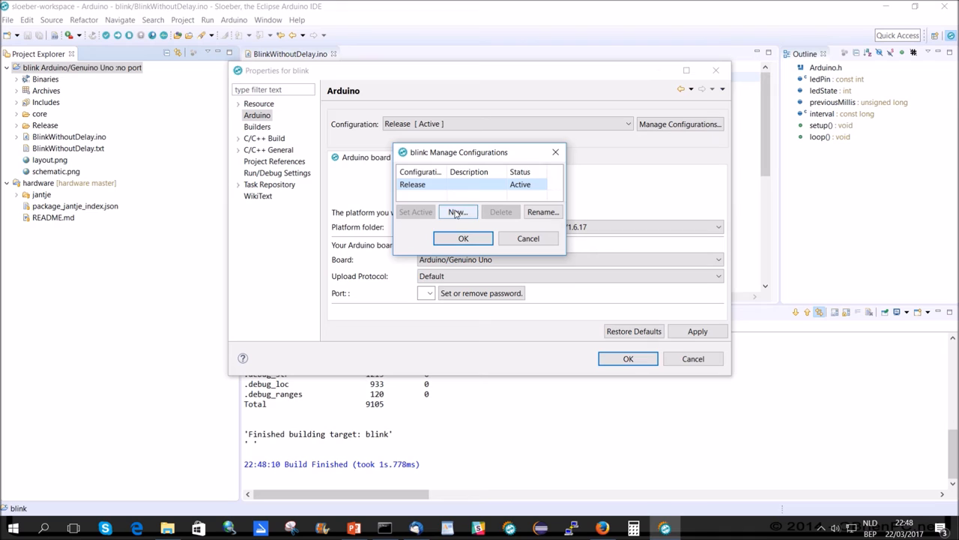
click(457, 211)
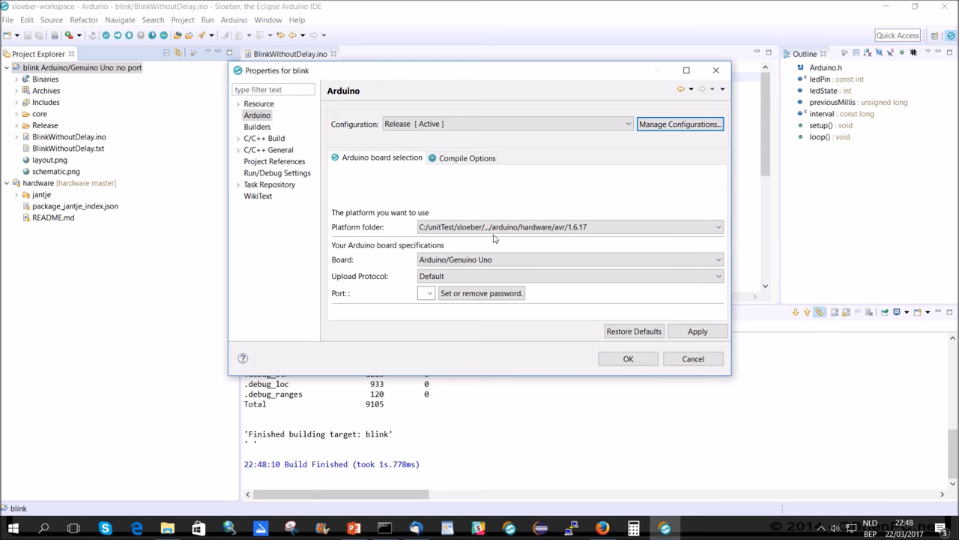
click(506, 123)
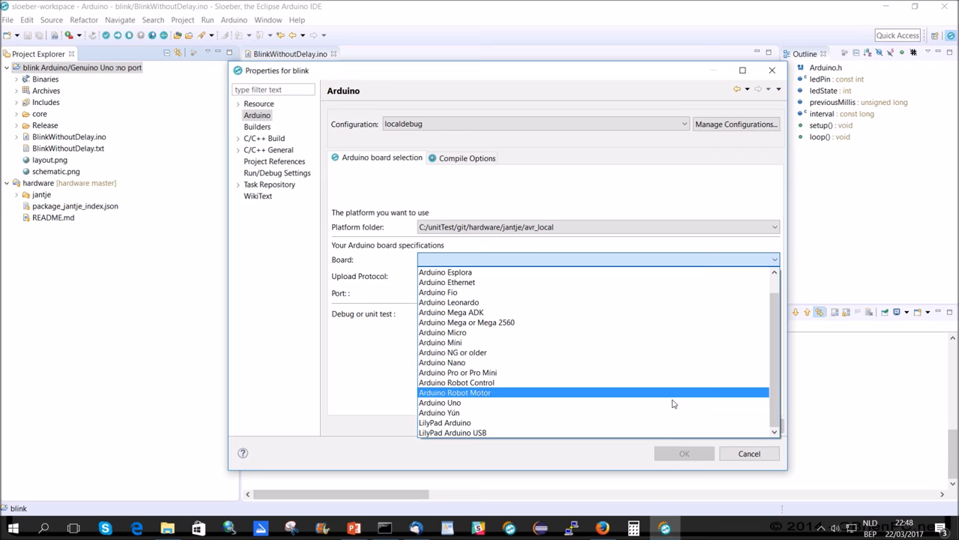
click(440, 402)
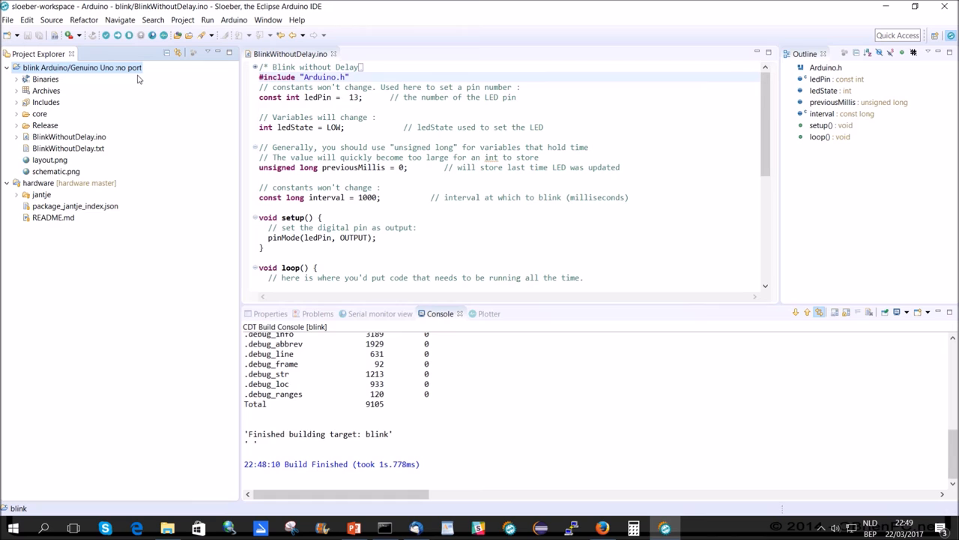
Make localdebug the active configuration and build the blink project.
right_click(81, 68)
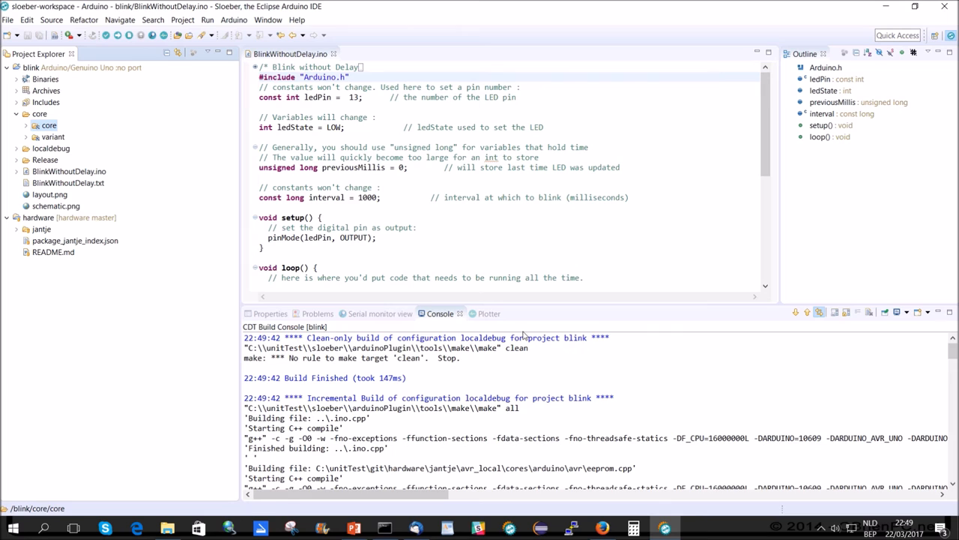
right_click(82, 67)
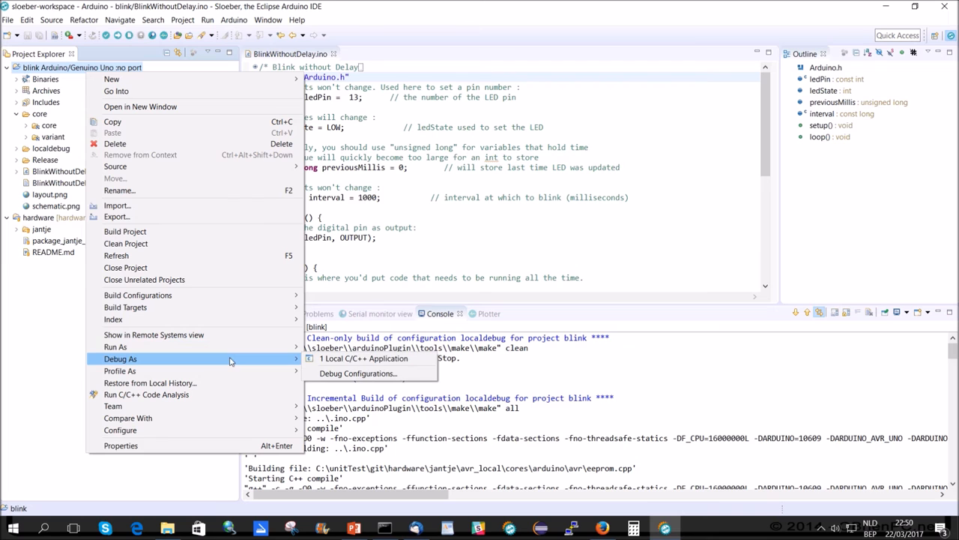
Set up a debug launch of localdebug\blink.exe with the localdebug build and start it.
click(357, 373)
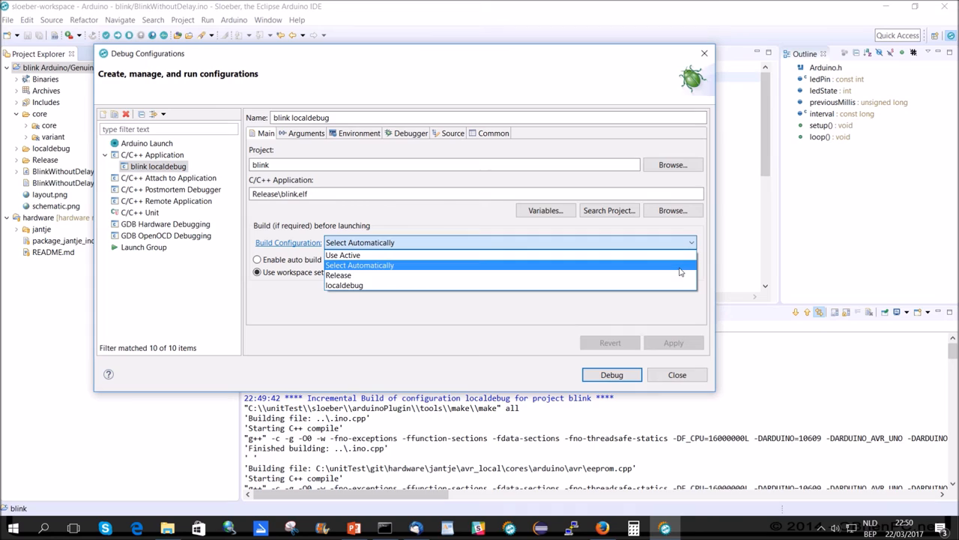
click(344, 284)
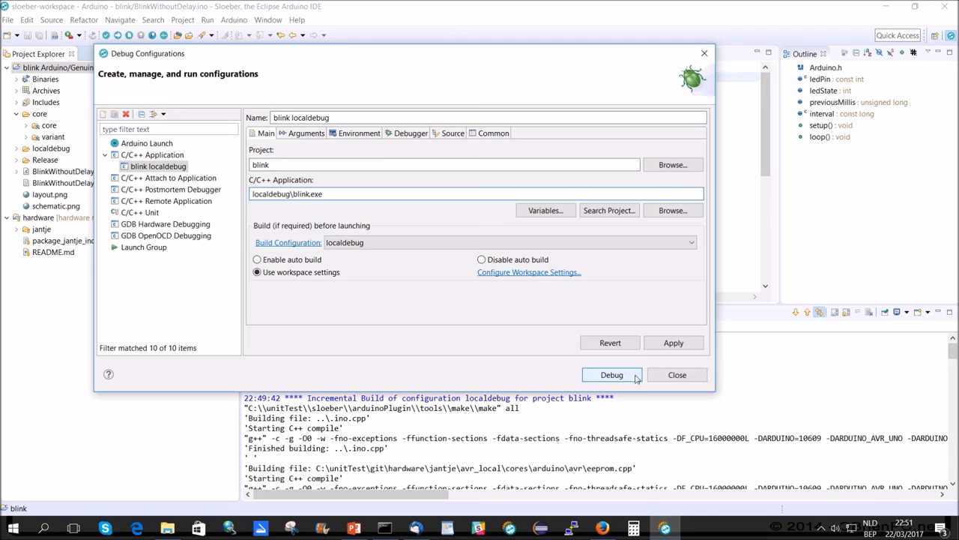
click(611, 374)
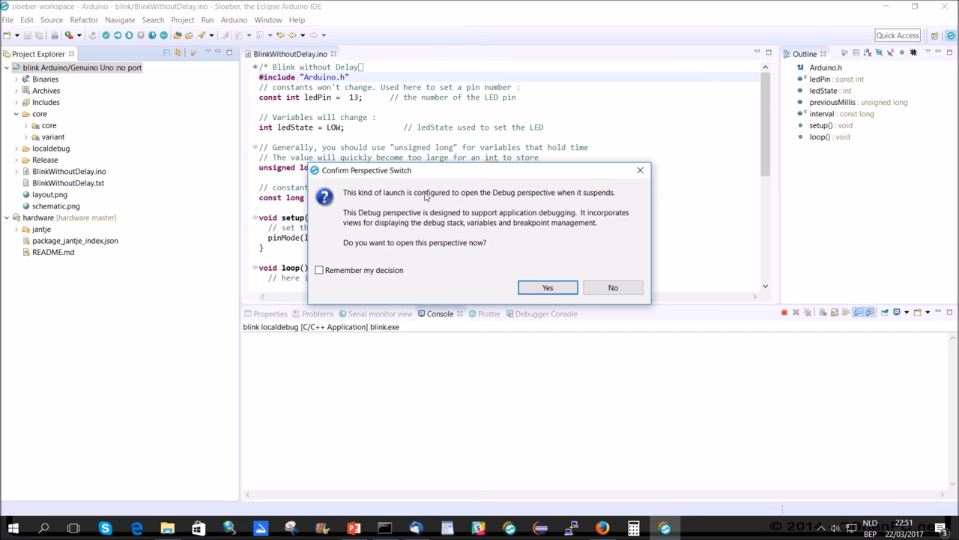
Accept the Debug perspective switch, remembering the choice, and return to BlinkWithoutDelay.ino.
click(319, 270)
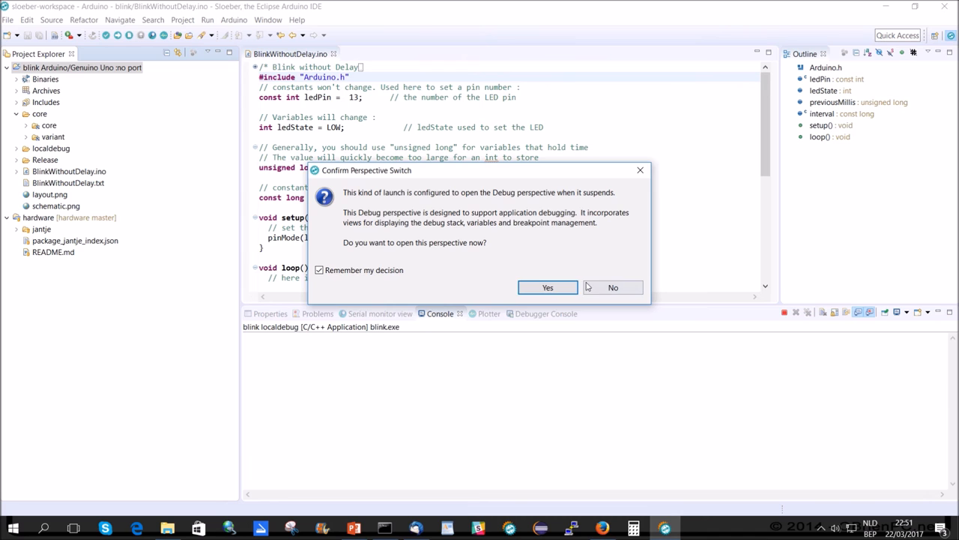
click(547, 287)
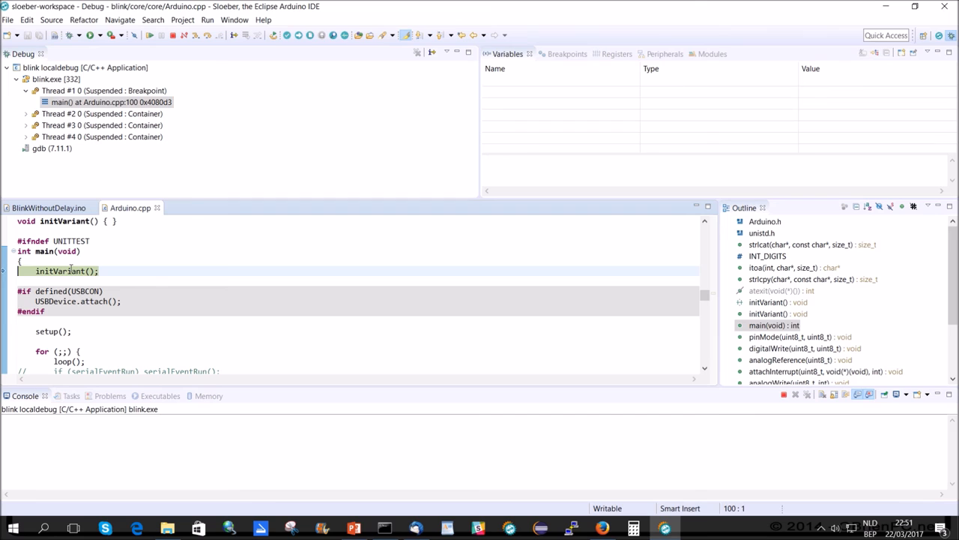
mouse_move(229, 277)
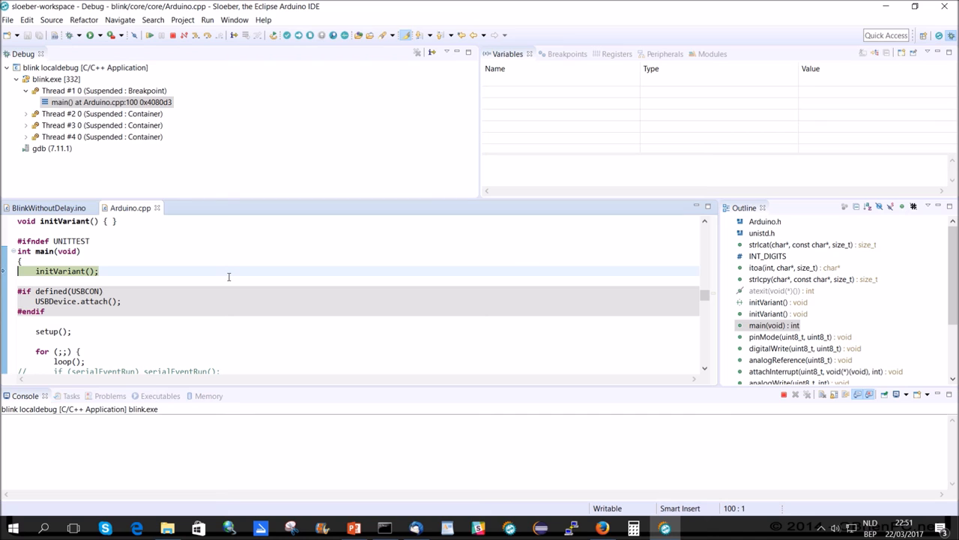
click(48, 207)
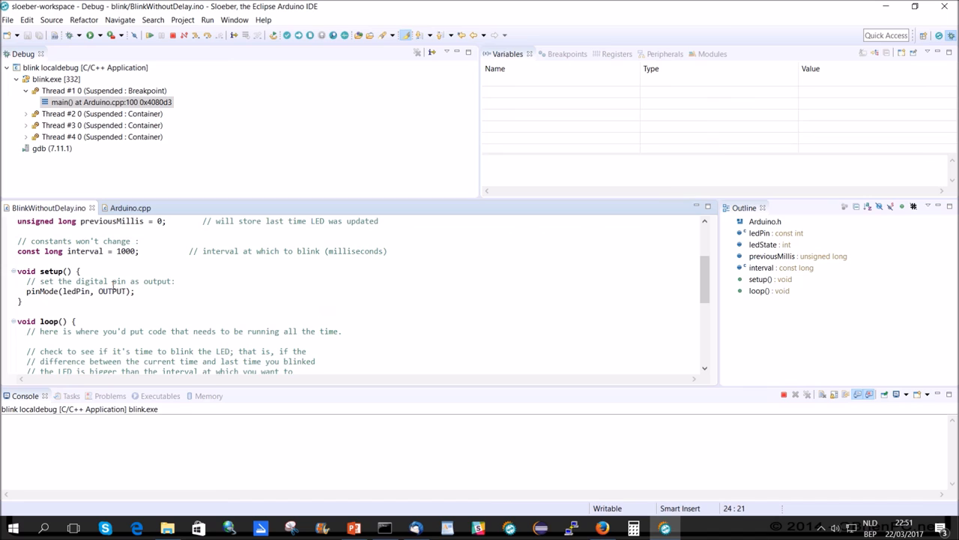
mouse_move(188, 301)
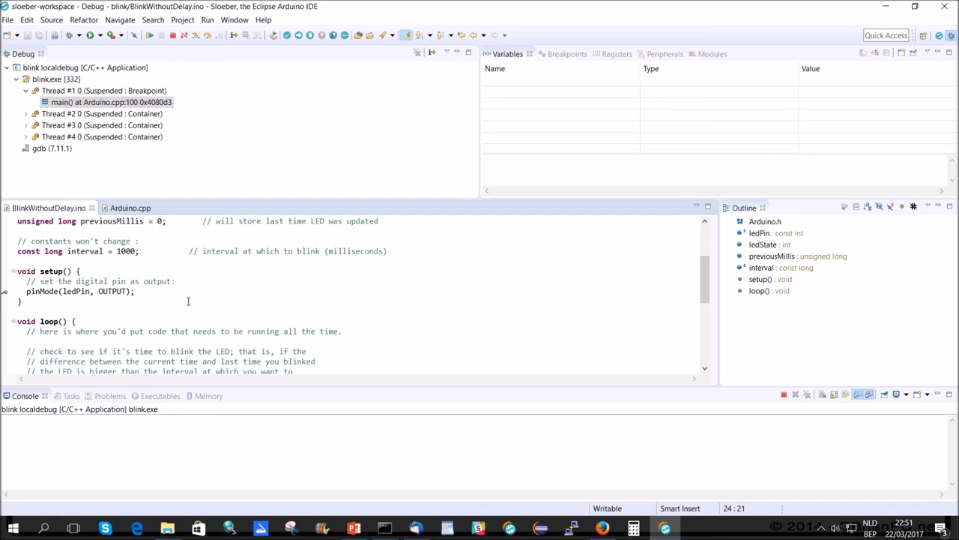
Step into from the setup breakpoint until execution reaches loop() at line 52.
scroll(down, 3)
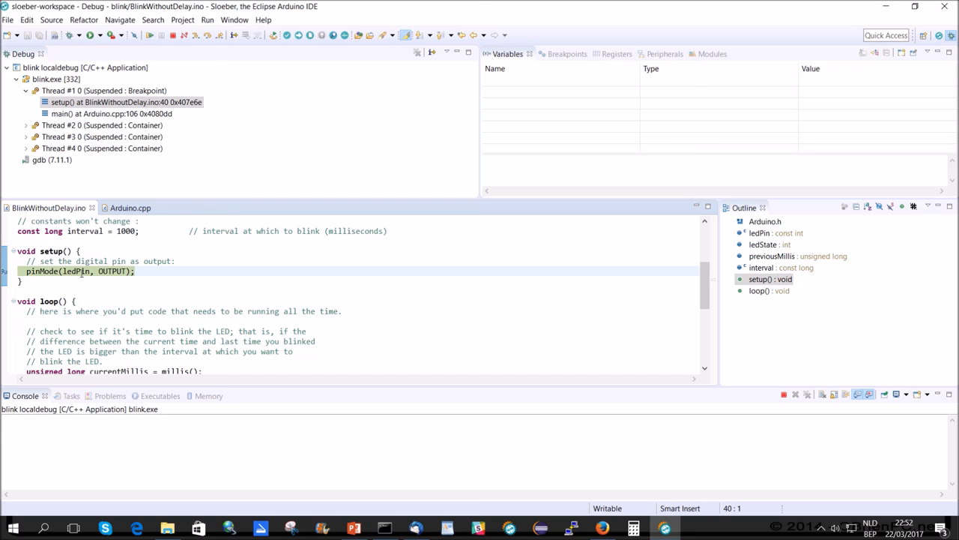
mouse_move(111, 271)
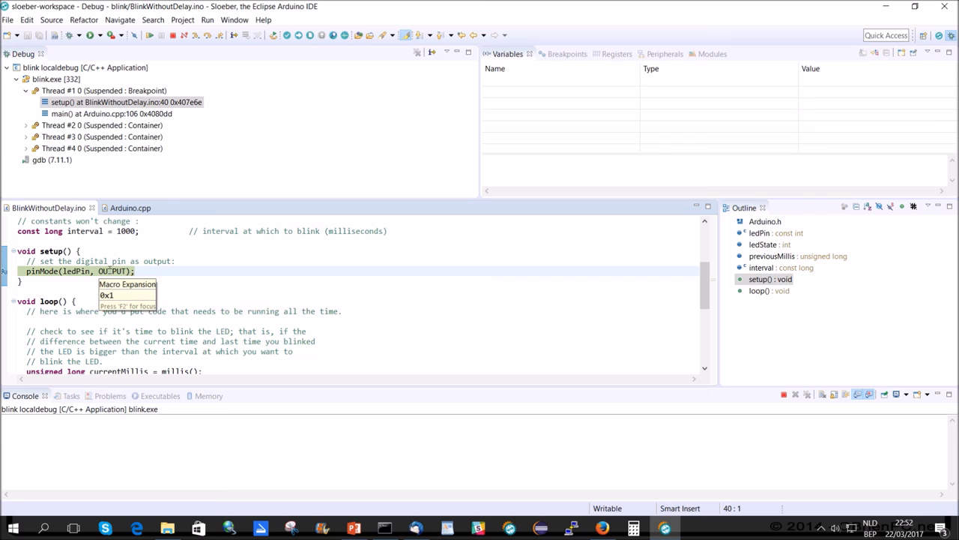
mouse_move(196, 35)
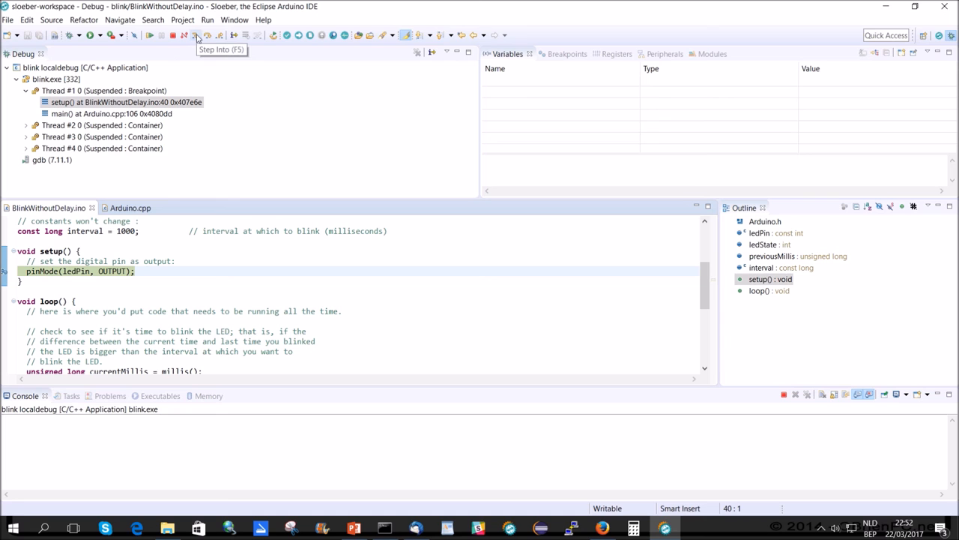
click(195, 35)
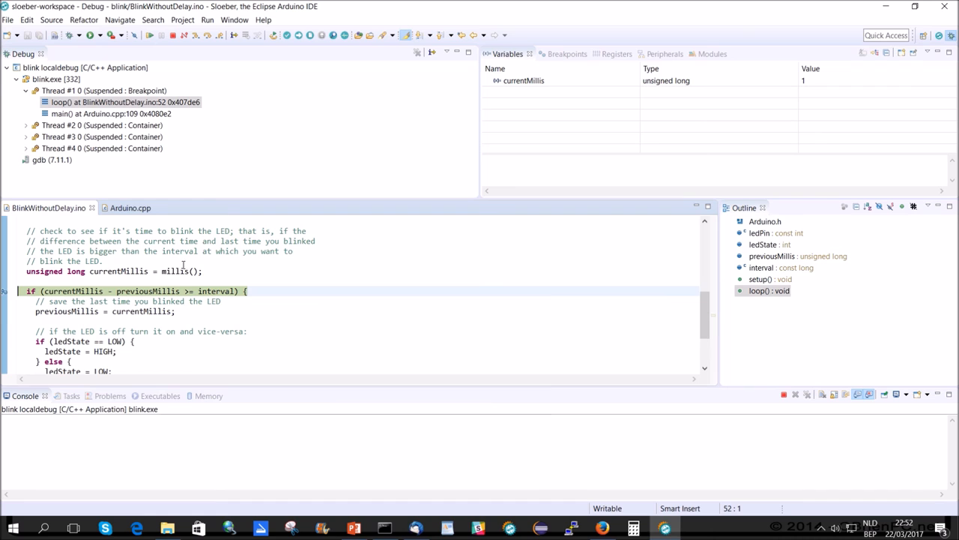
Step over through loop() while watching currentMillis in the Variables view.
click(792, 371)
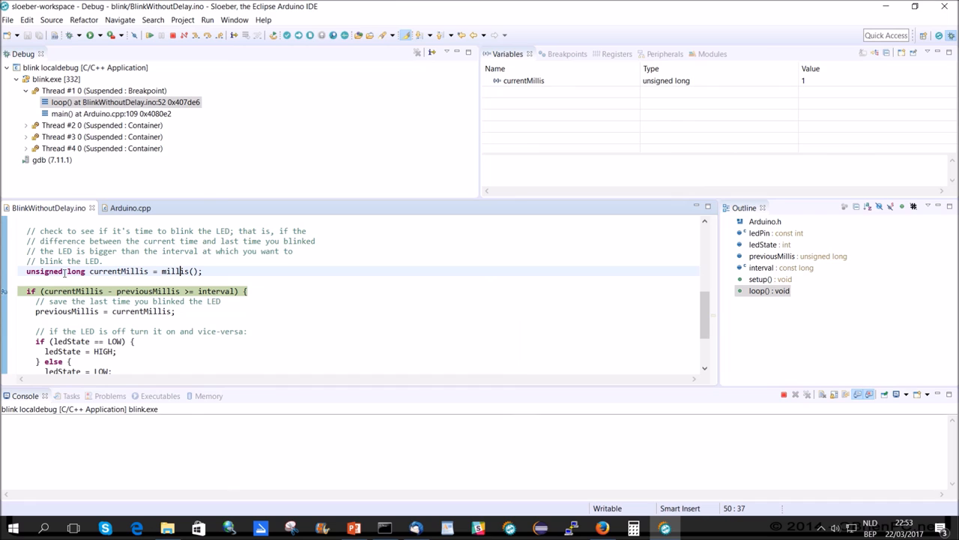
mouse_move(217, 291)
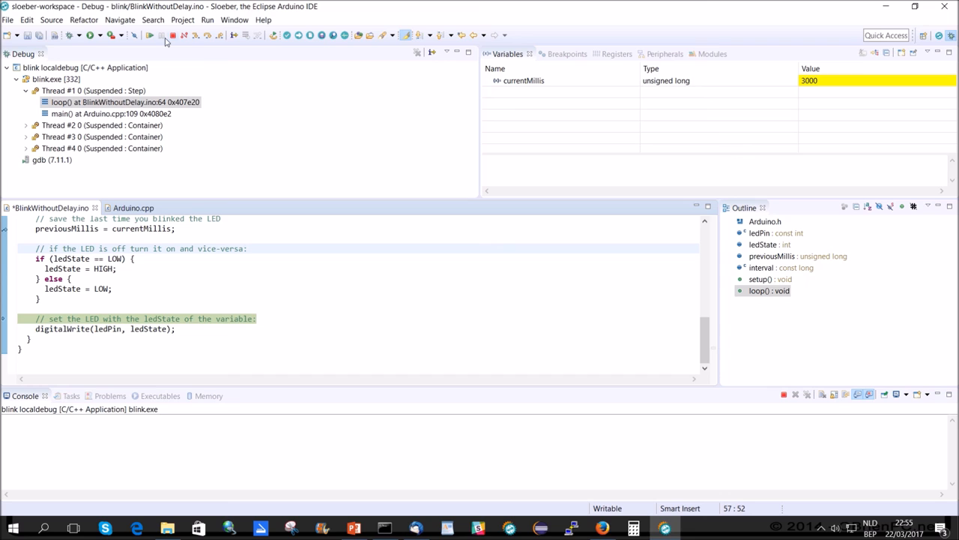
Terminate the running blink localdebug debug session.
click(172, 35)
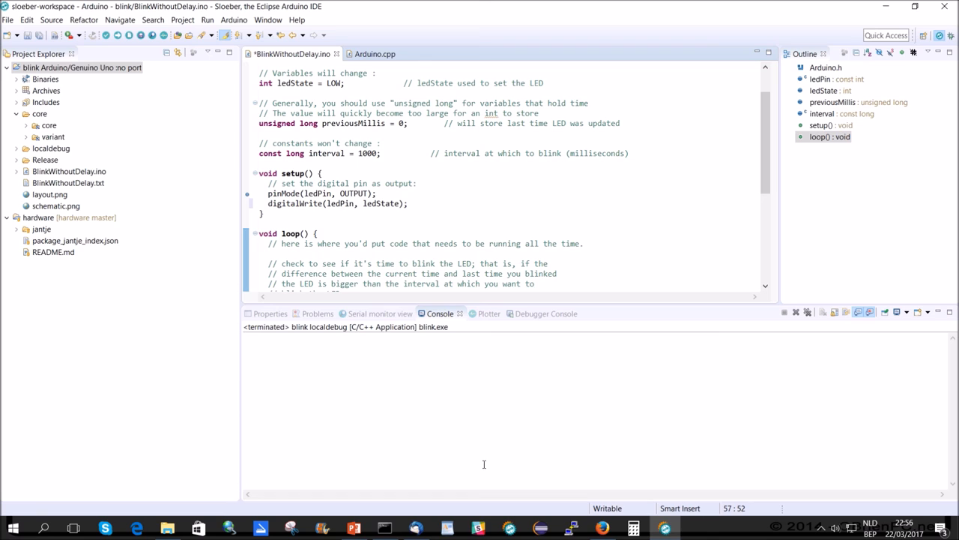
mouse_move(633, 528)
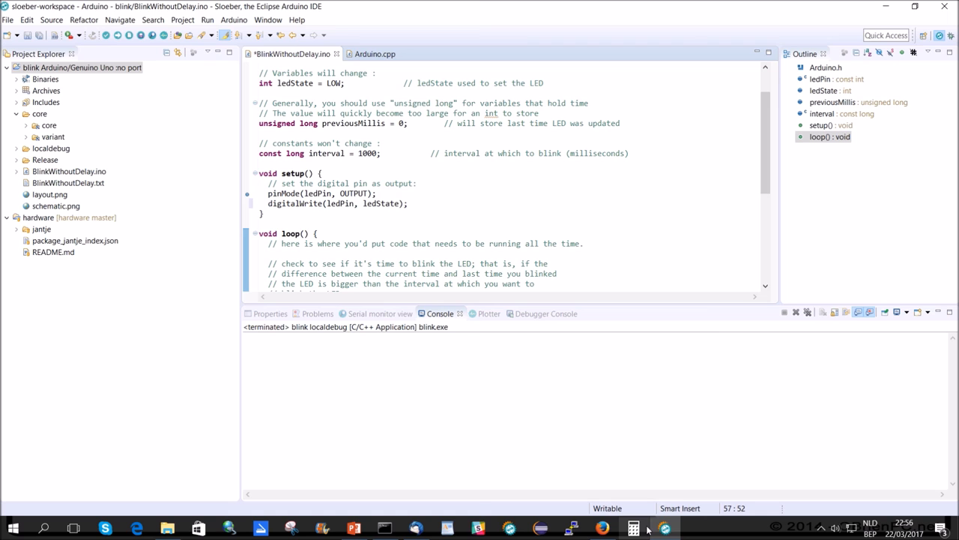